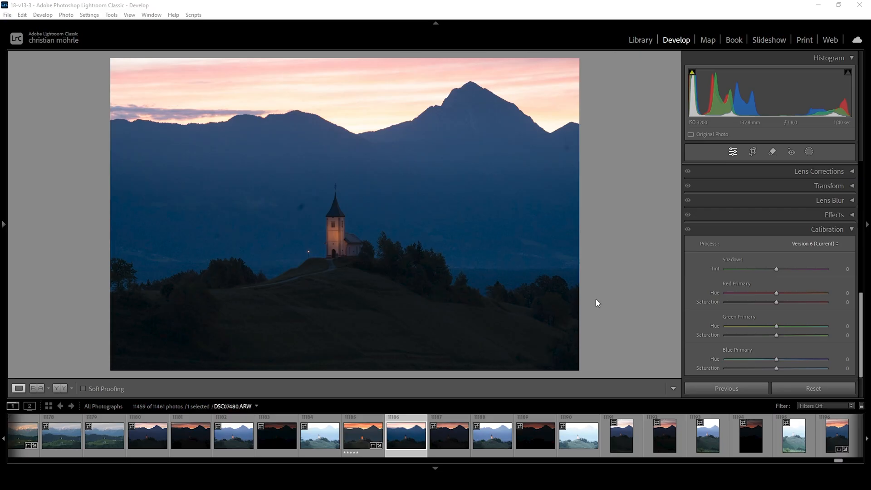
mouse_move(370, 136)
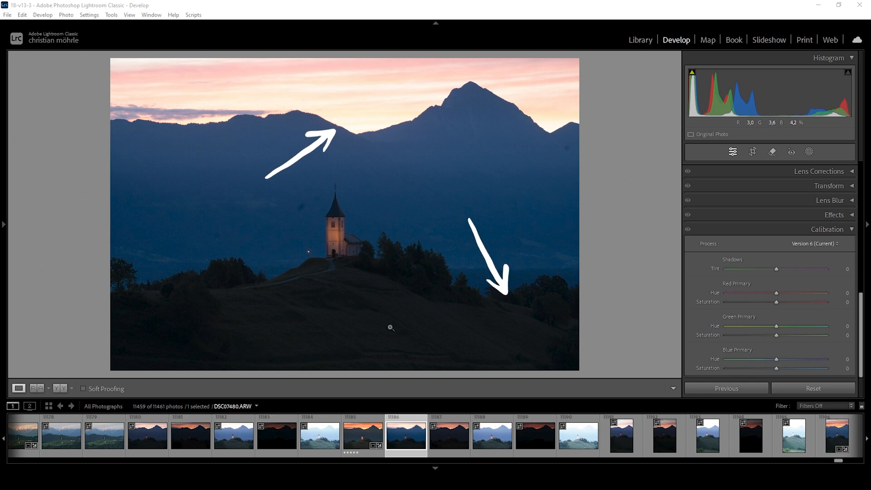
Merge the five selected bracketed exposures into a new HDR photo, DSC07480-HDR-2.dng
click(405, 435)
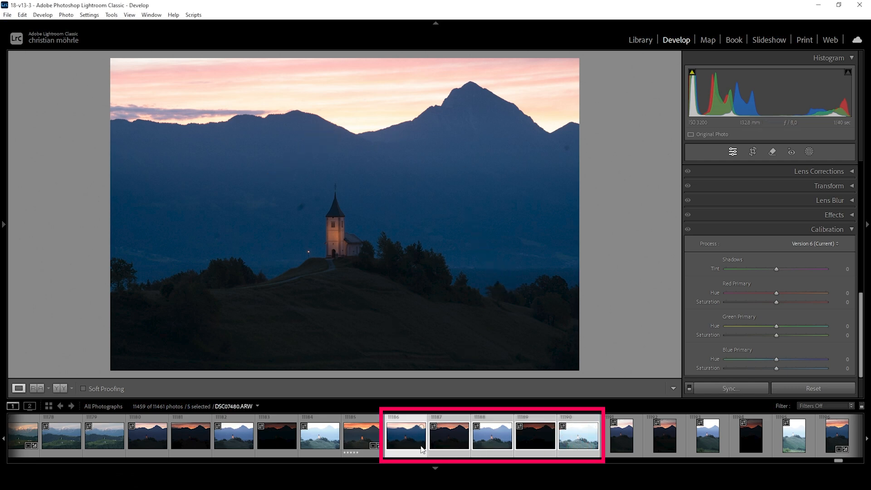
right_click(578, 435)
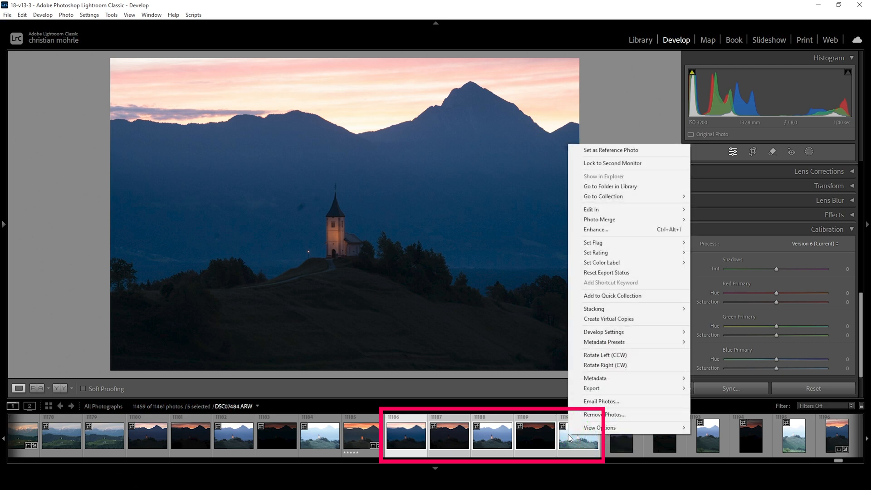
mouse_move(599, 218)
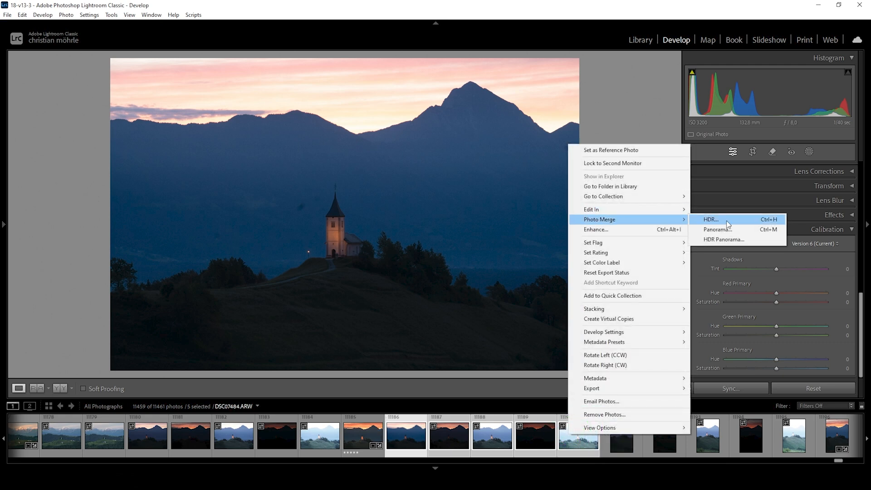
click(710, 219)
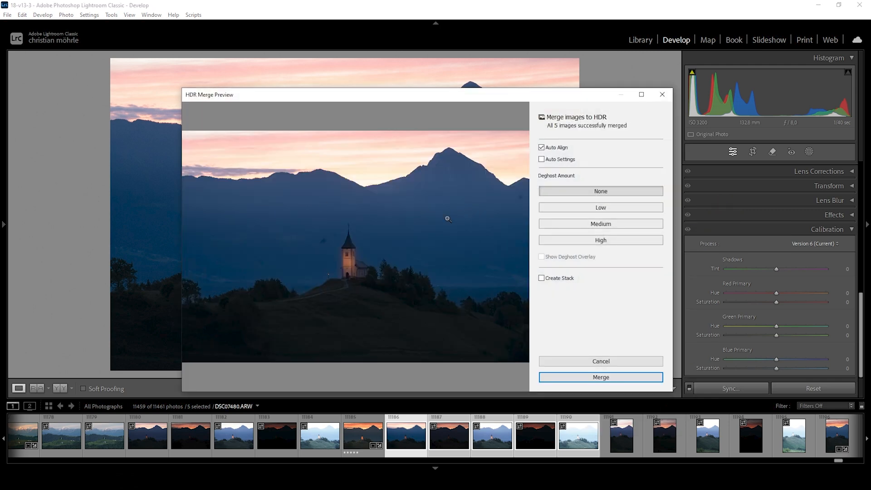
click(600, 378)
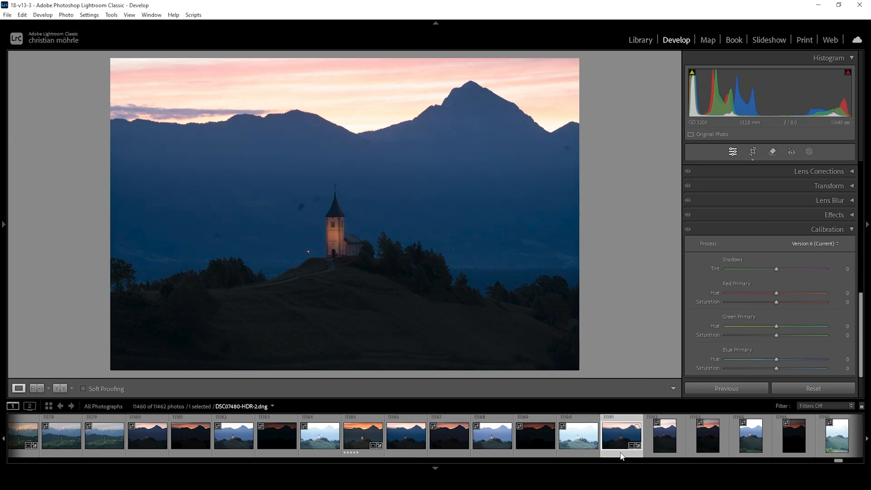
mouse_move(605, 463)
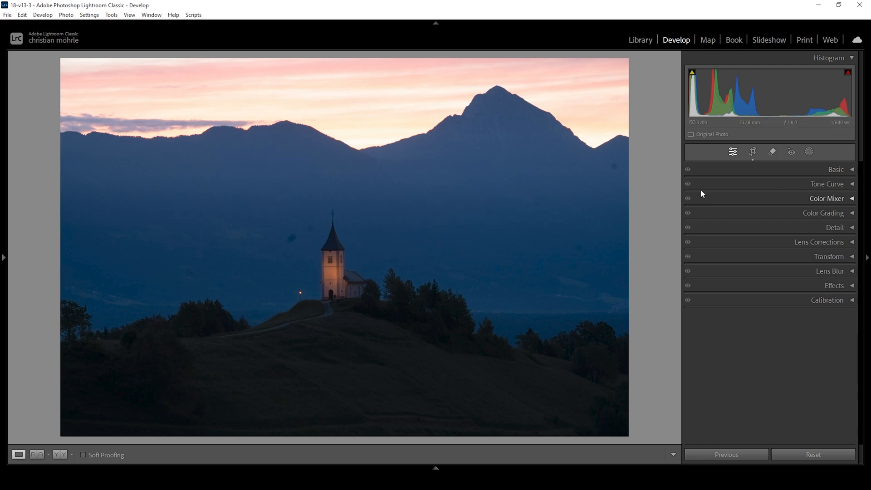
Expand the Basic panel to show the tone adjustments
click(836, 168)
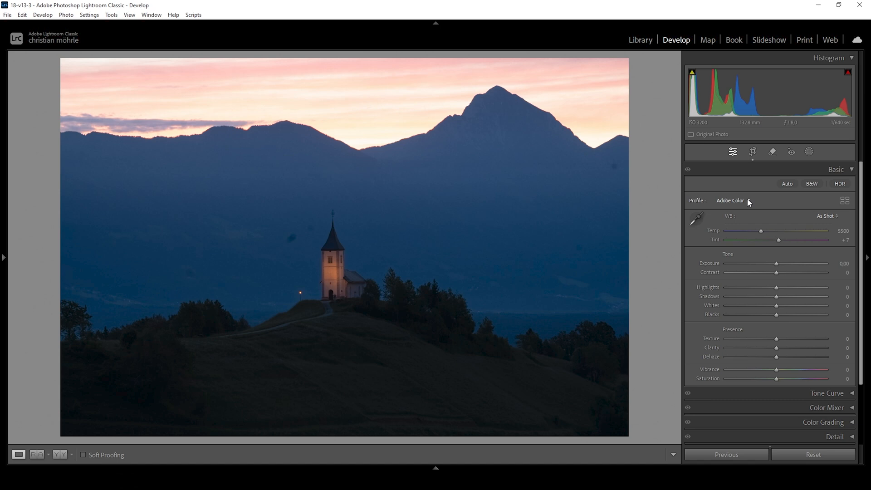
Pull Highlights to -100 to recover the sky and settle Shadows at +12
drag(776, 288, 726, 288)
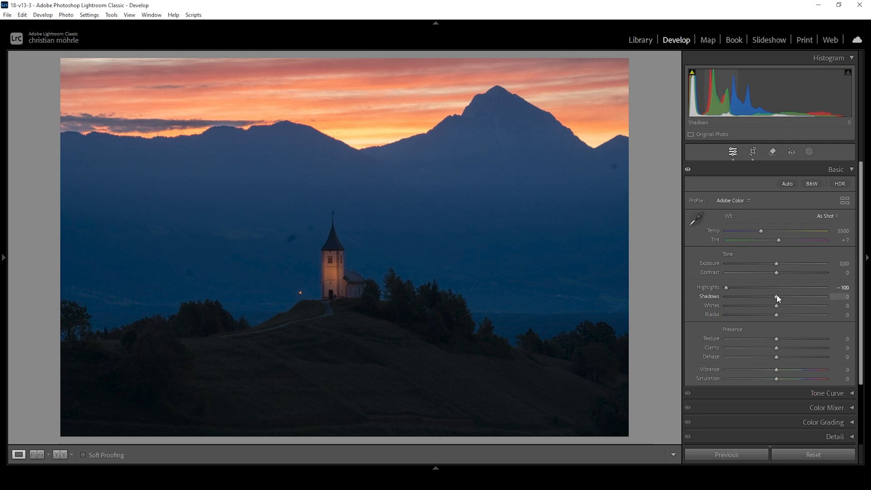
drag(776, 306, 784, 306)
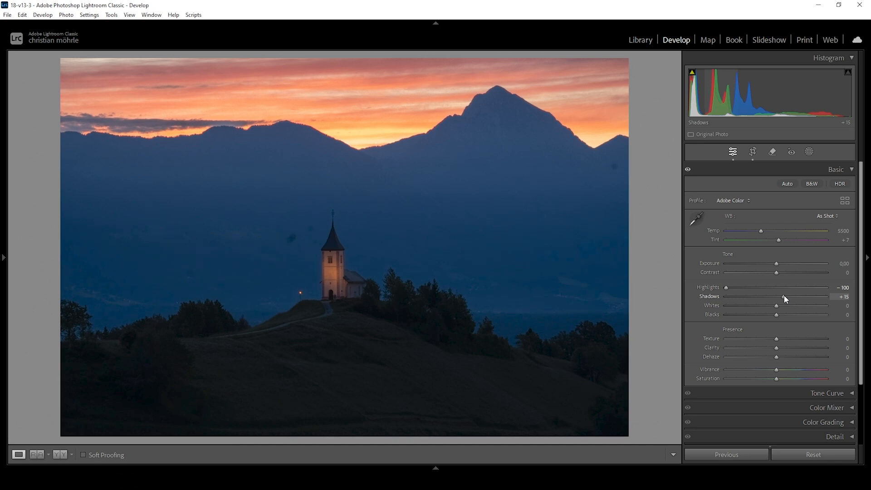
drag(776, 296, 825, 296)
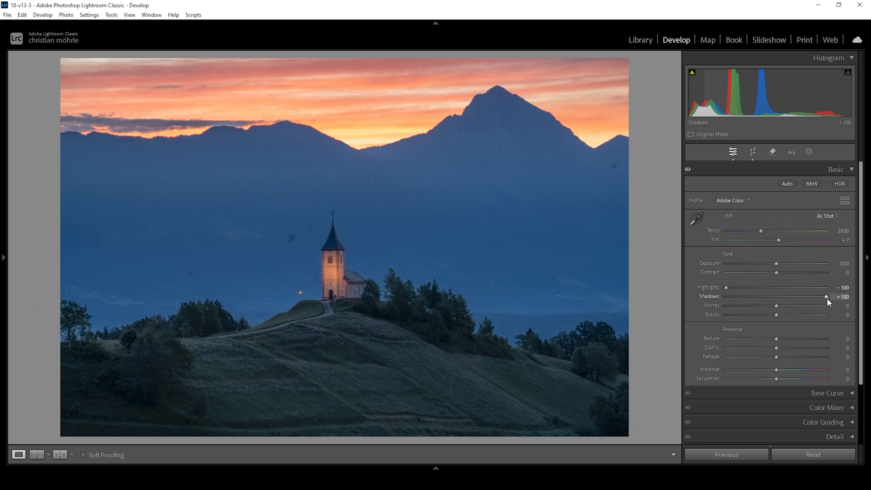
drag(826, 296, 815, 296)
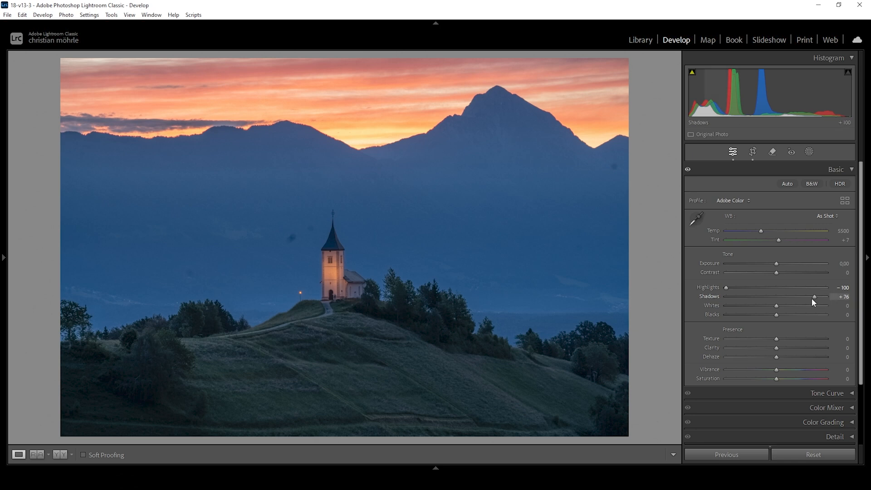
drag(814, 295, 783, 296)
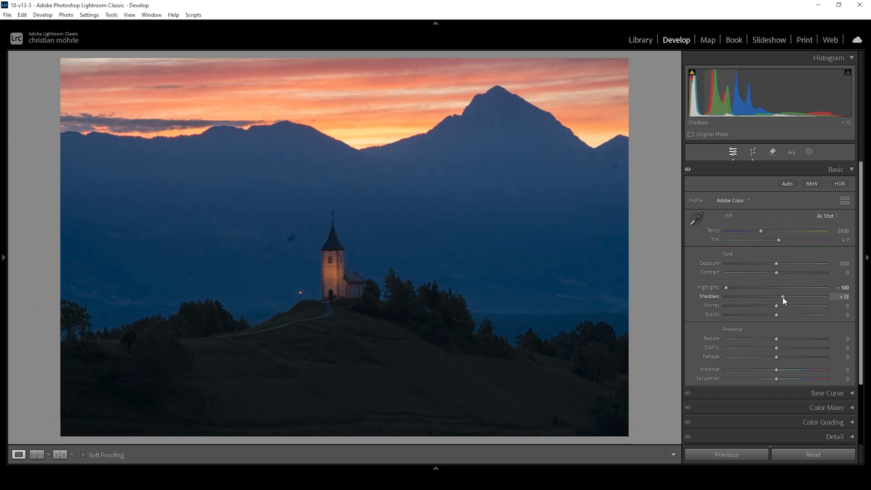
drag(784, 296, 782, 296)
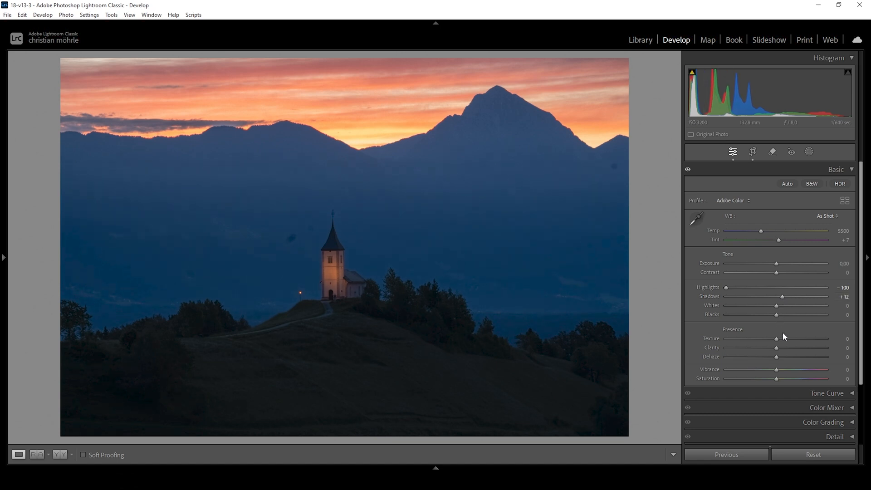
Lift Blacks gradually up to +69
drag(776, 315, 782, 315)
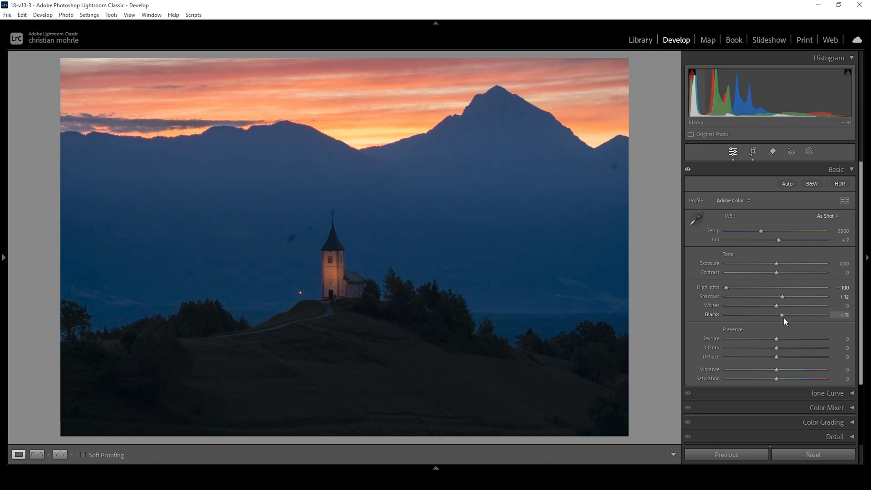
drag(780, 314, 797, 314)
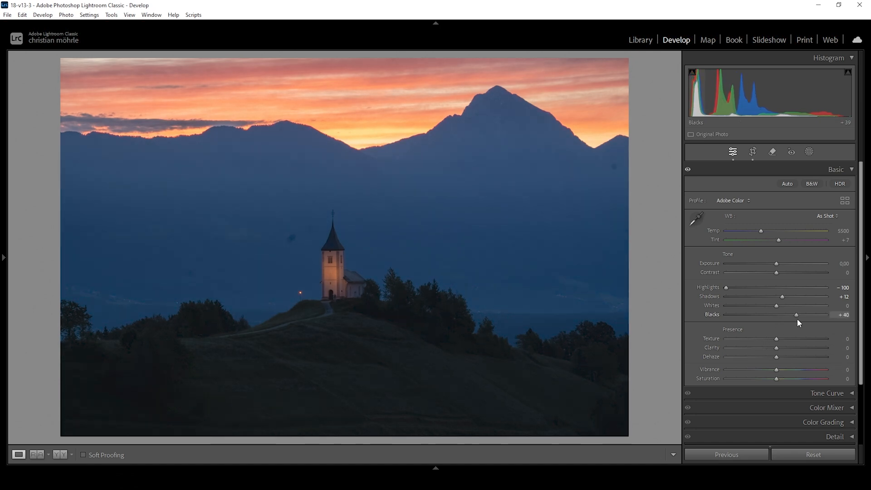
drag(796, 315, 807, 315)
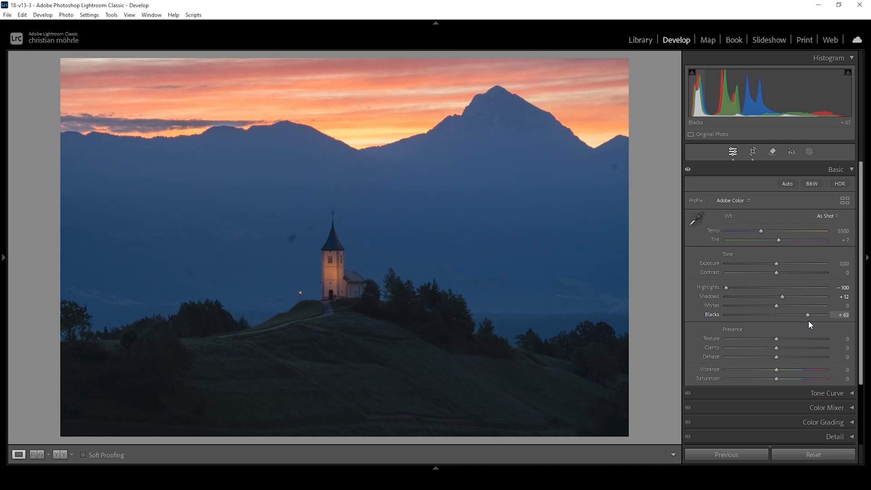
drag(807, 315, 811, 315)
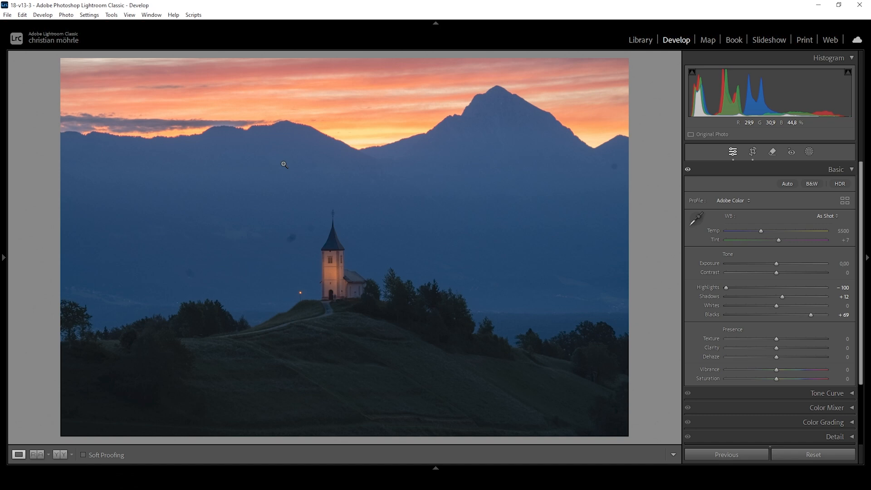
Switch to the Before/After side-by-side comparison view
click(58, 454)
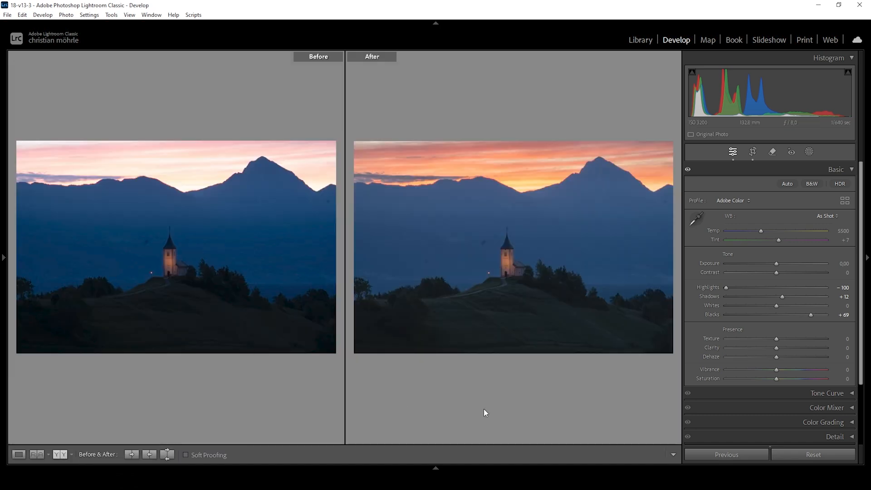
mouse_move(474, 389)
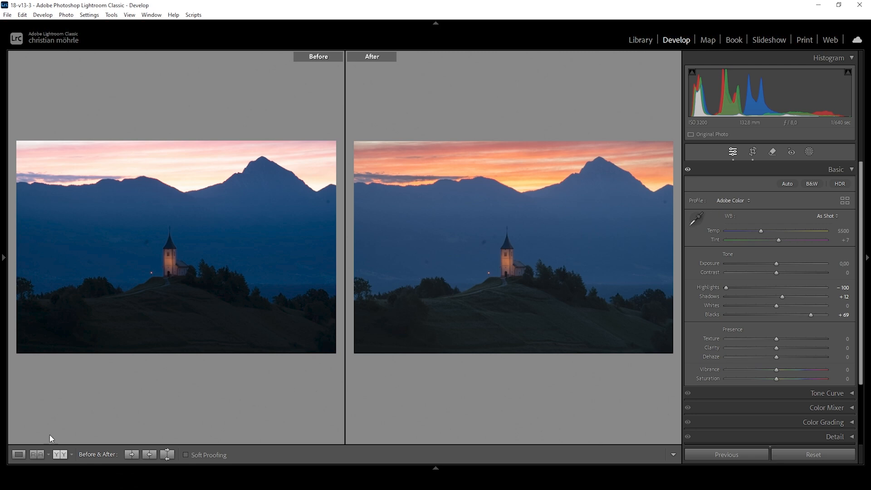
Return to single view and add Texture +9 and Vibrance +6
click(18, 453)
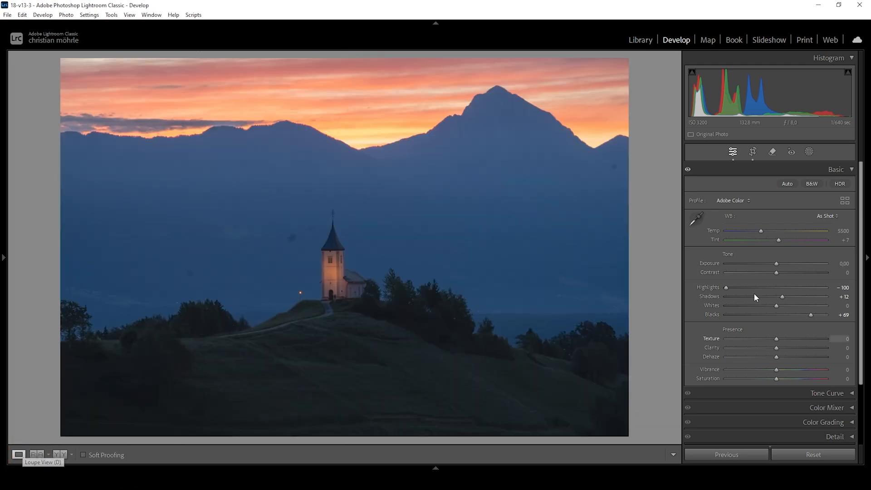
mouse_move(775, 351)
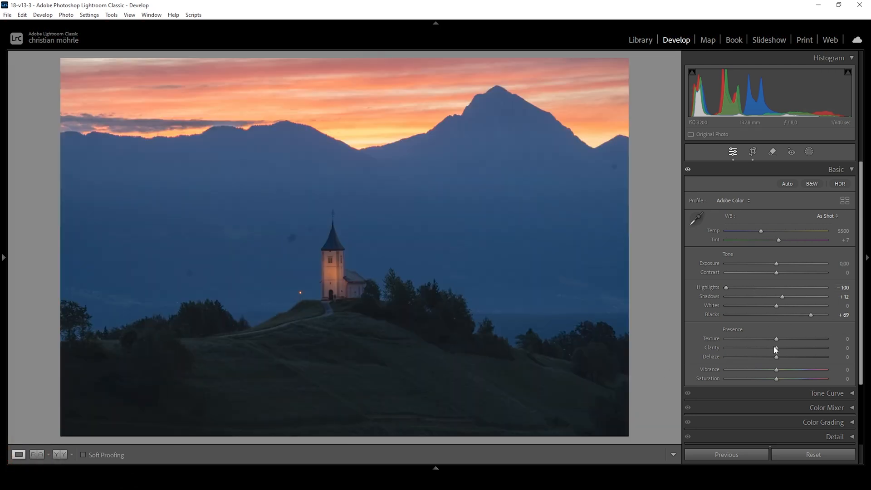
drag(776, 339, 781, 339)
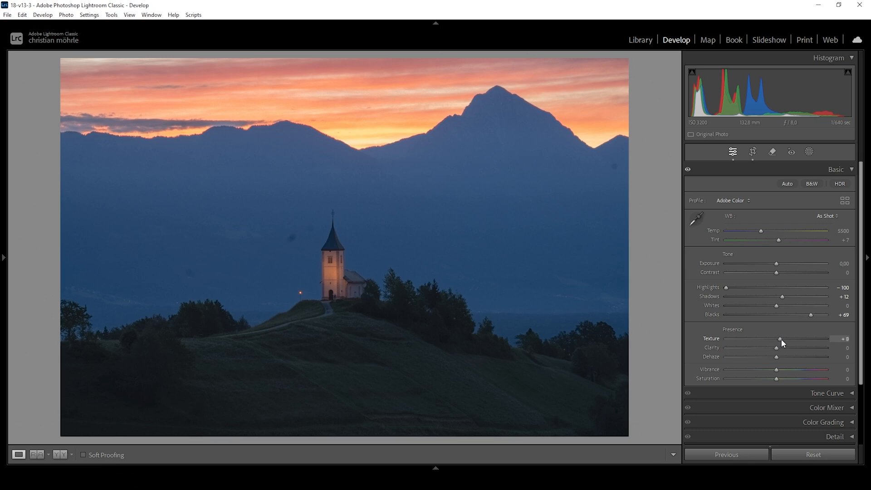
drag(778, 339, 780, 339)
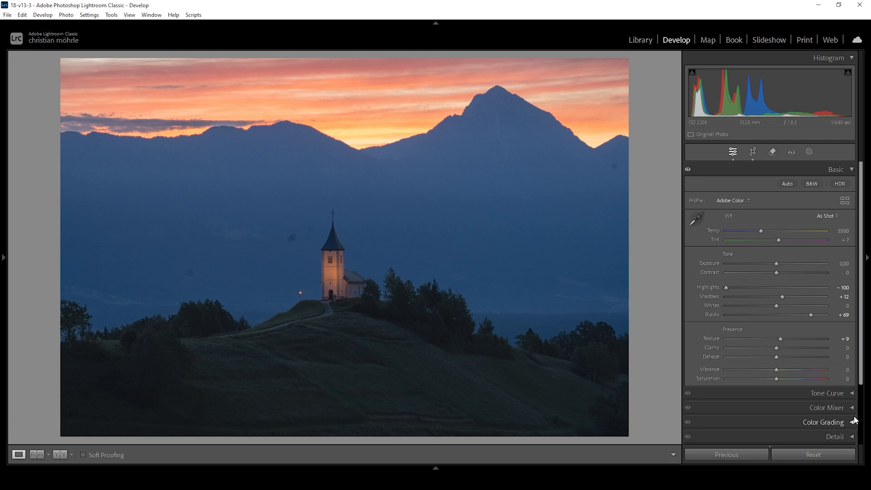
drag(776, 369, 778, 369)
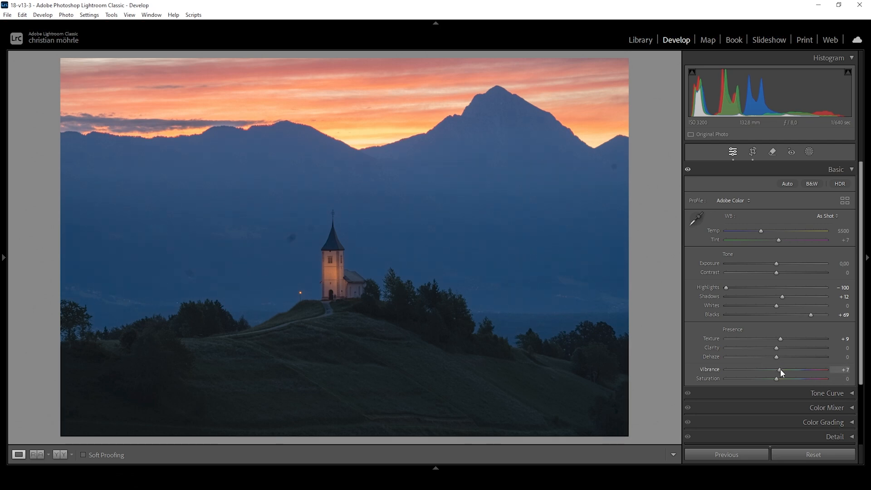
drag(780, 369, 777, 369)
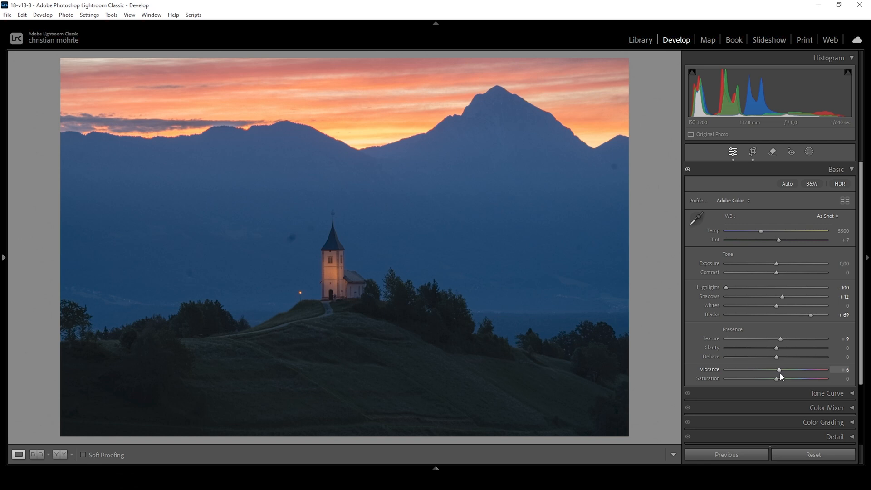
mouse_move(682, 383)
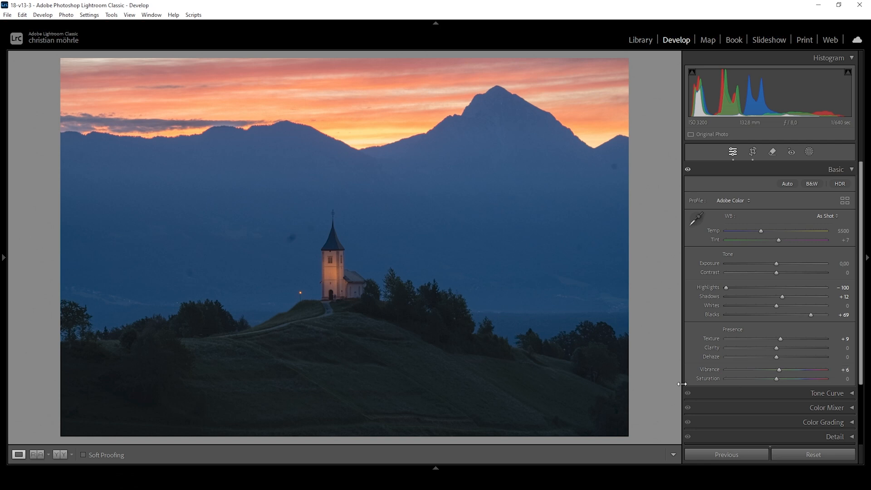
mouse_move(650, 391)
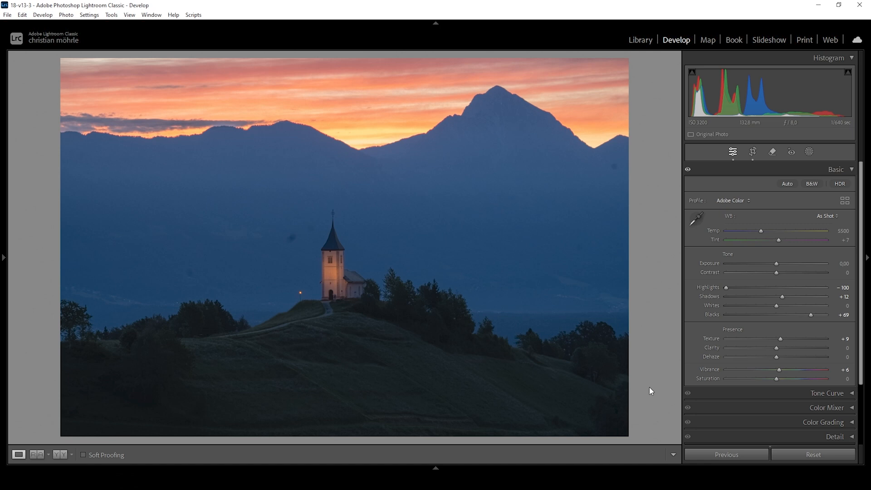
mouse_move(87, 160)
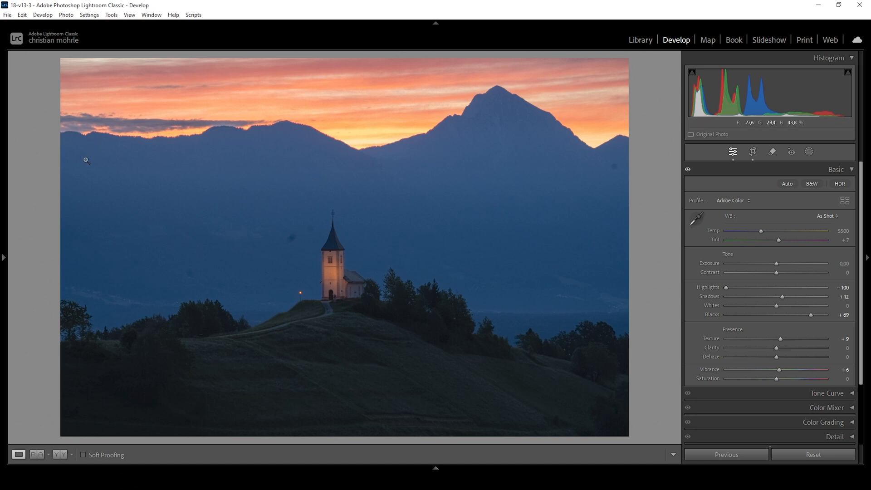
mouse_move(414, 238)
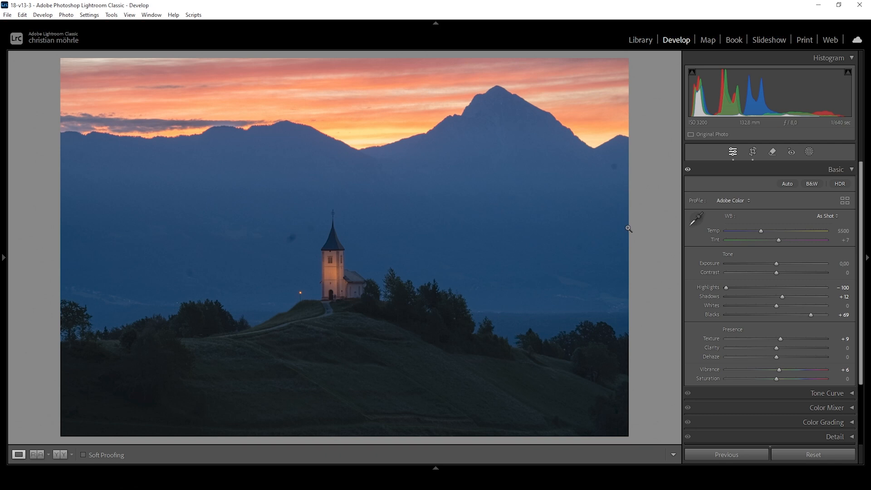
Create Mask 1 as a Color Range mask sampling the blue mountains
click(808, 152)
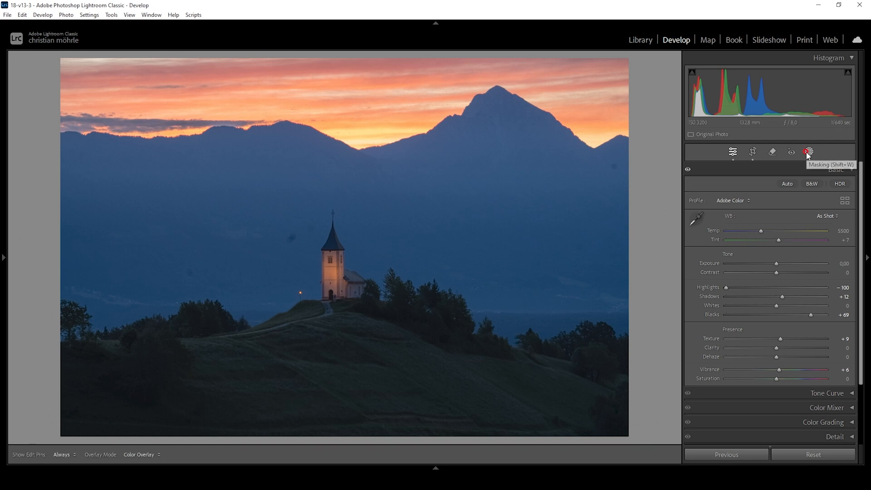
click(808, 151)
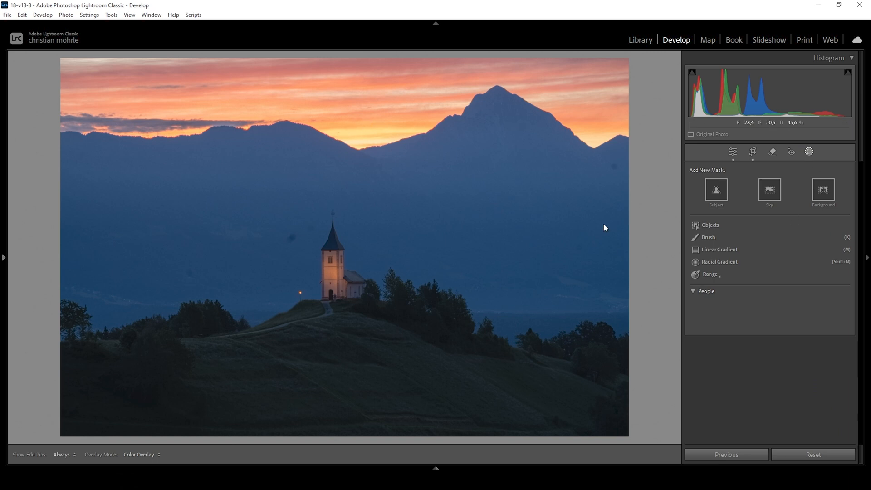
click(710, 274)
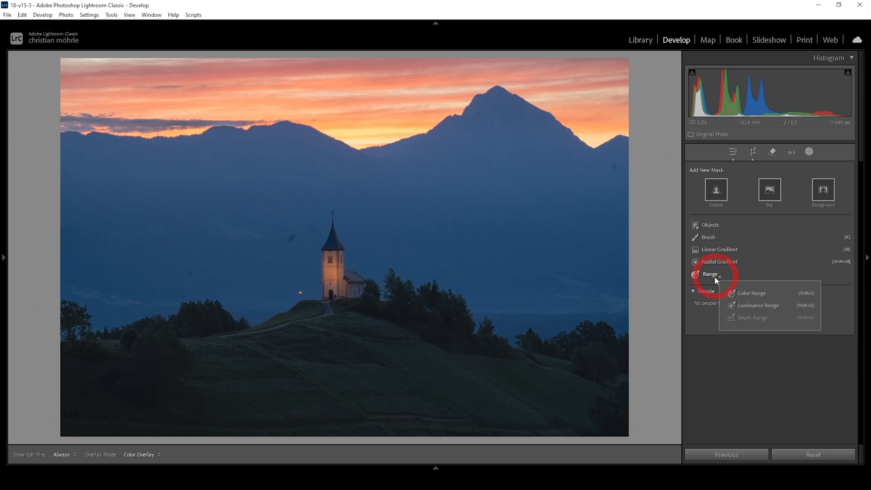
mouse_move(745, 296)
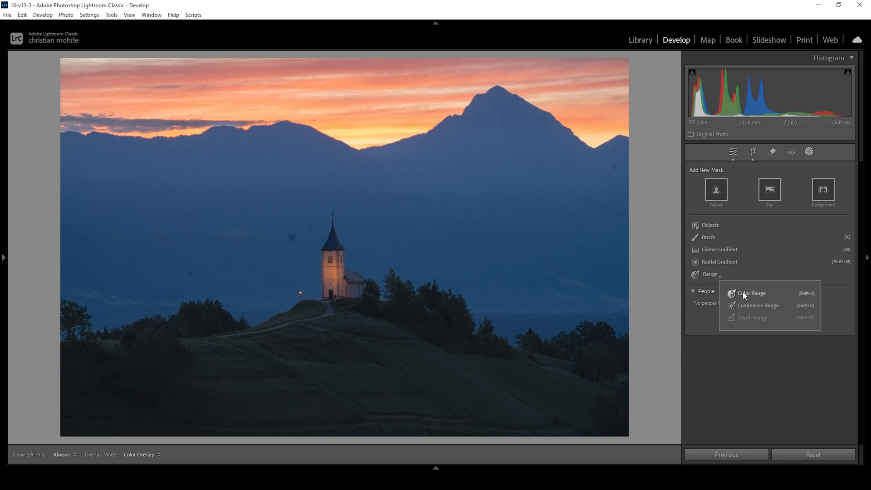
click(750, 293)
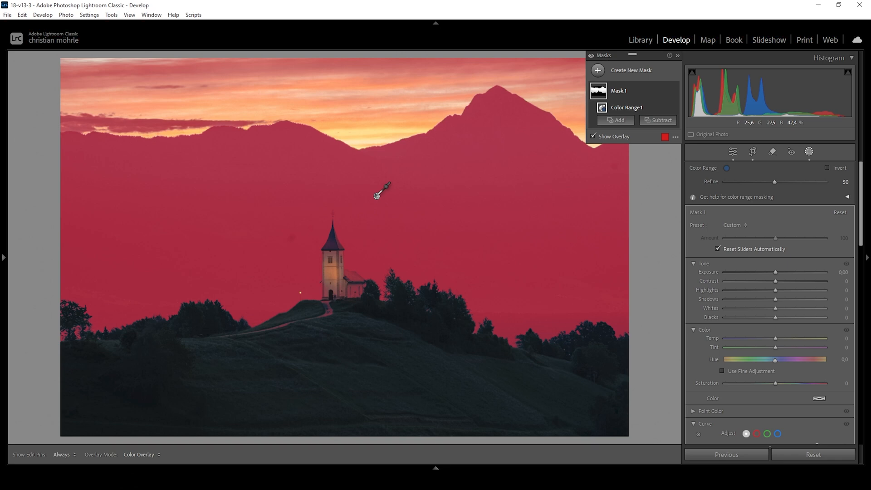
mouse_move(570, 177)
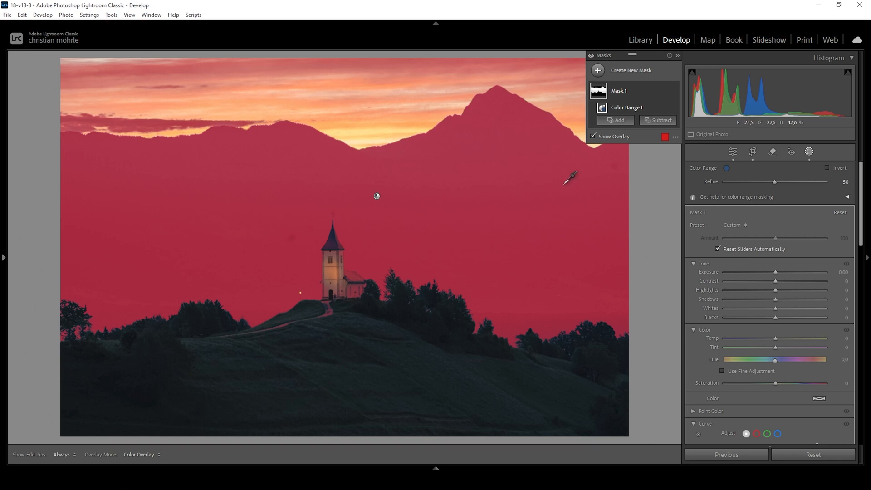
mouse_move(660, 120)
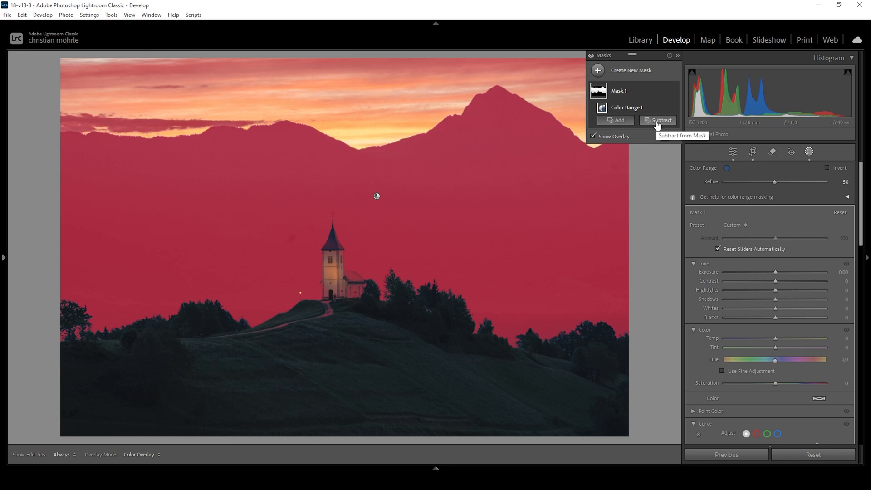
Subtract the church, hill and cloudy sky from the mask with Brush and Objects
click(660, 120)
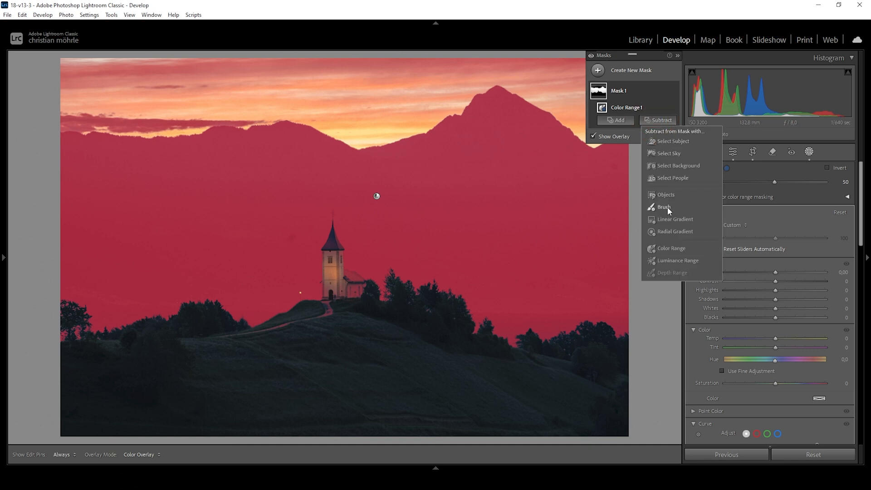
click(663, 206)
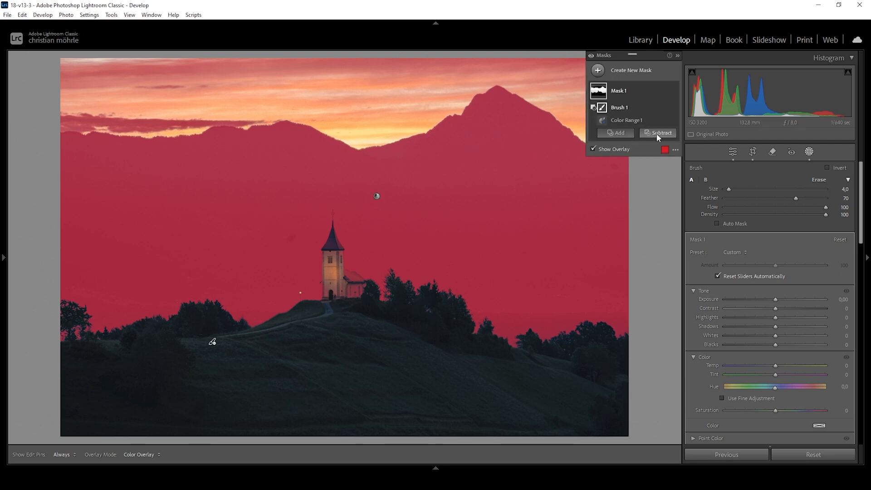
click(660, 133)
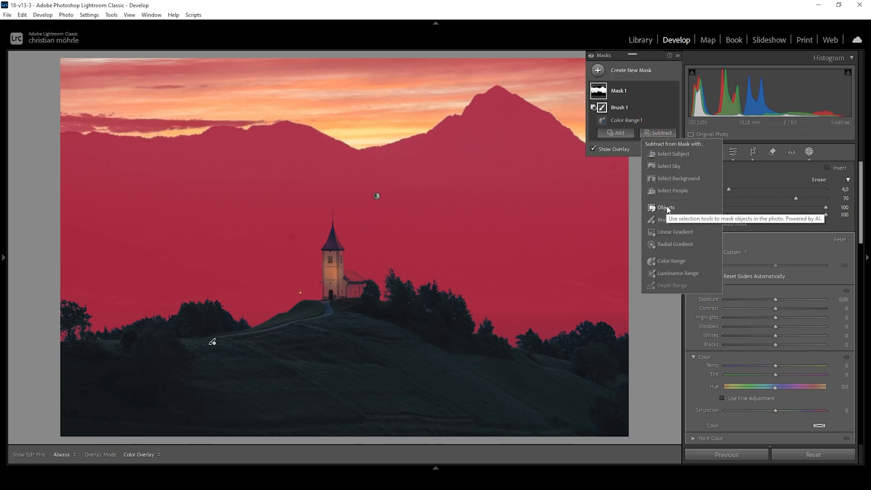
click(665, 206)
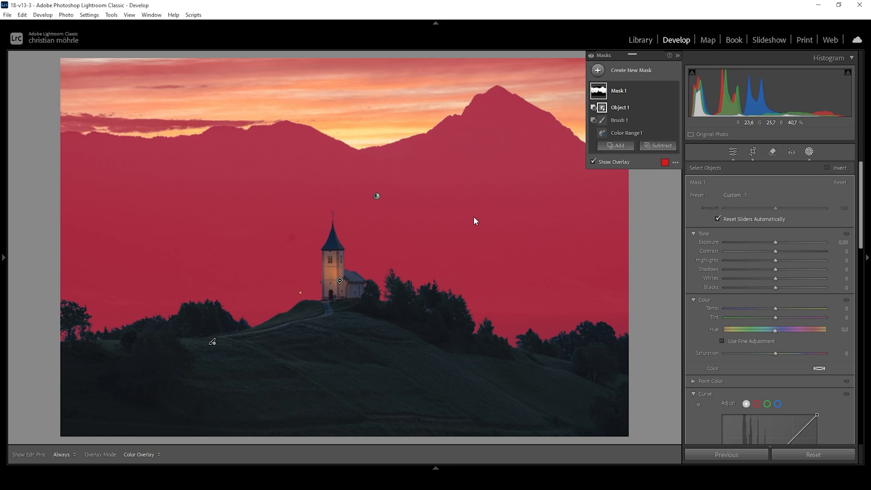
click(660, 145)
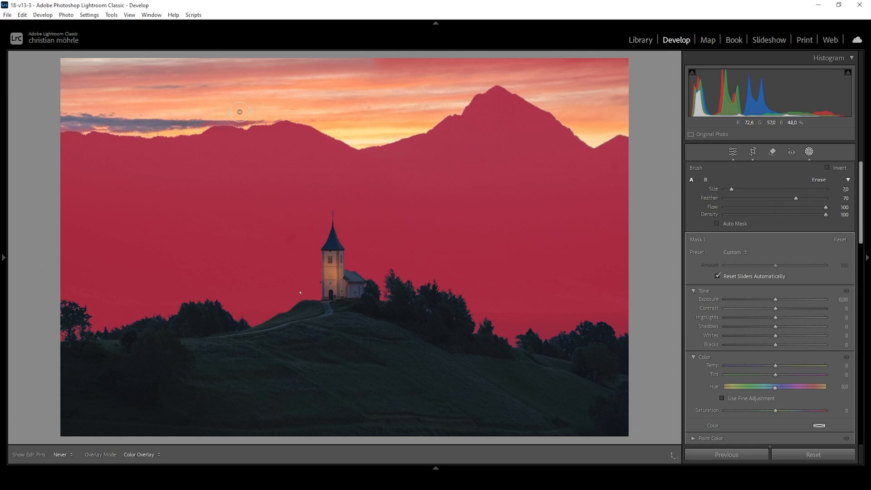
click(808, 152)
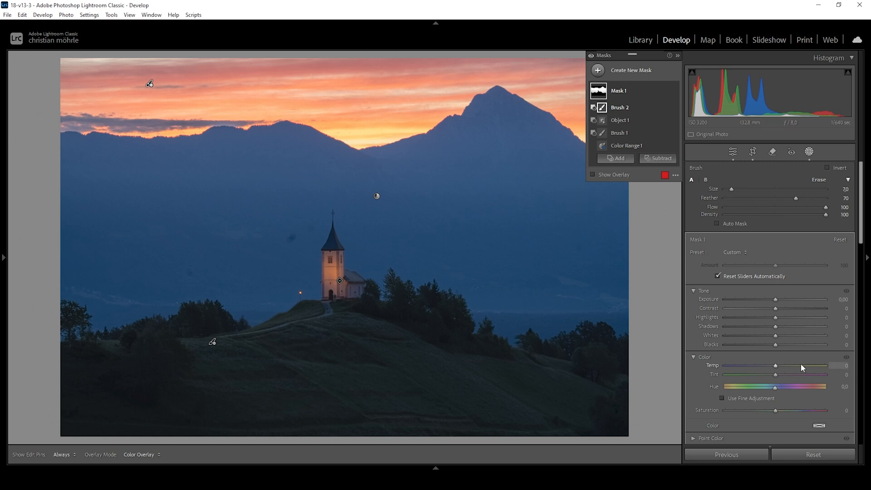
Warm the masked mountains with Temp about +49
drag(776, 366, 778, 366)
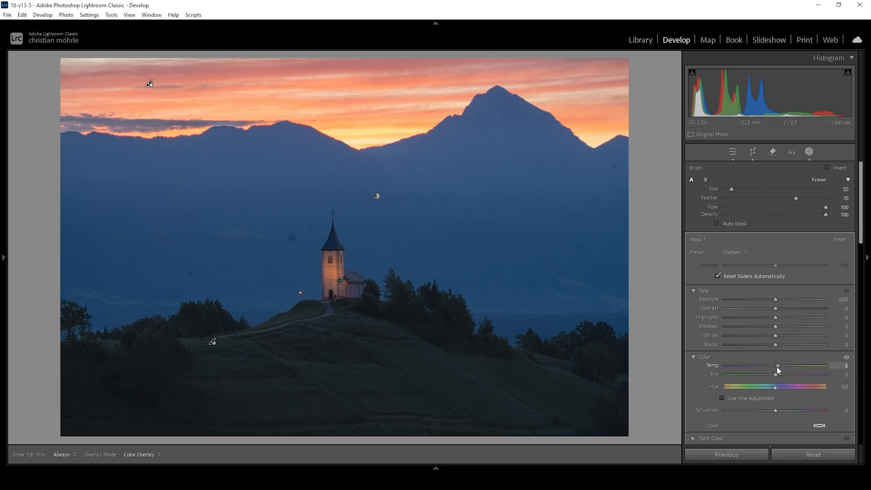
drag(777, 366, 782, 366)
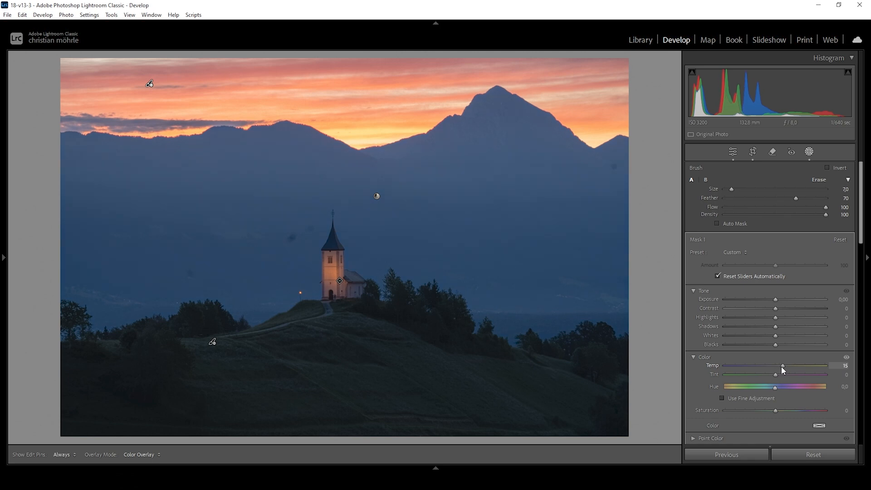
drag(775, 371, 787, 370)
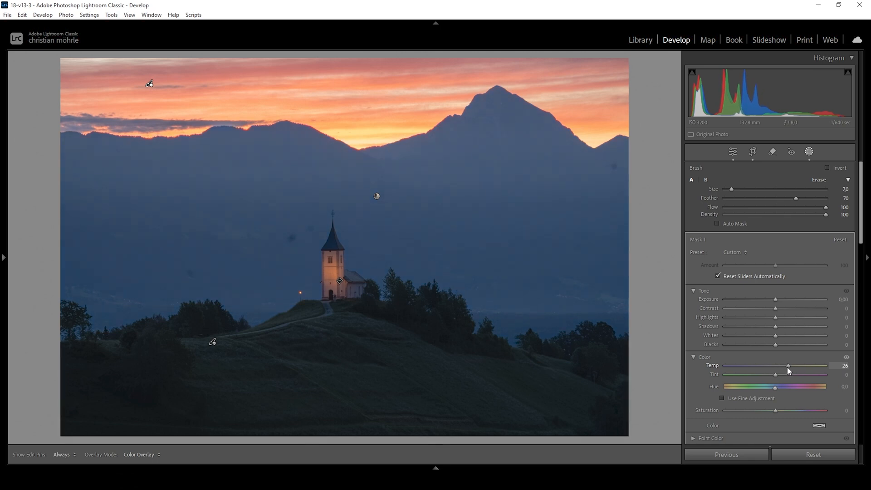
drag(787, 366, 797, 366)
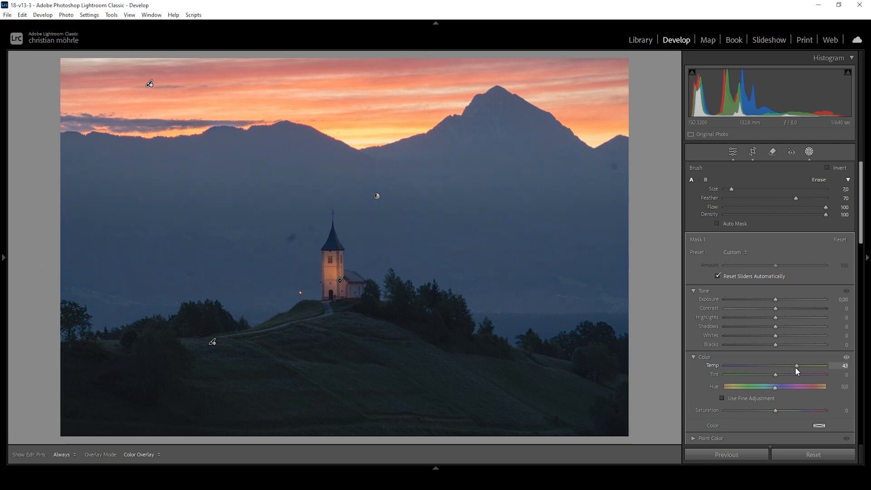
drag(796, 366, 800, 366)
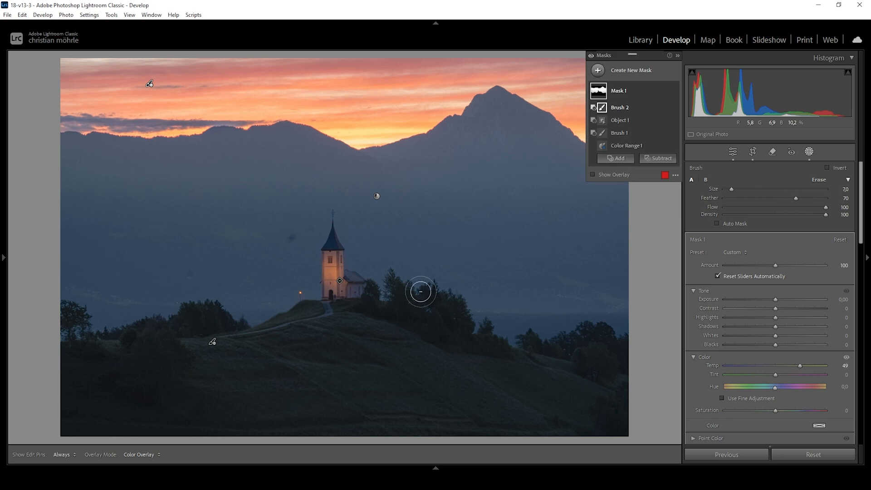
mouse_move(435, 217)
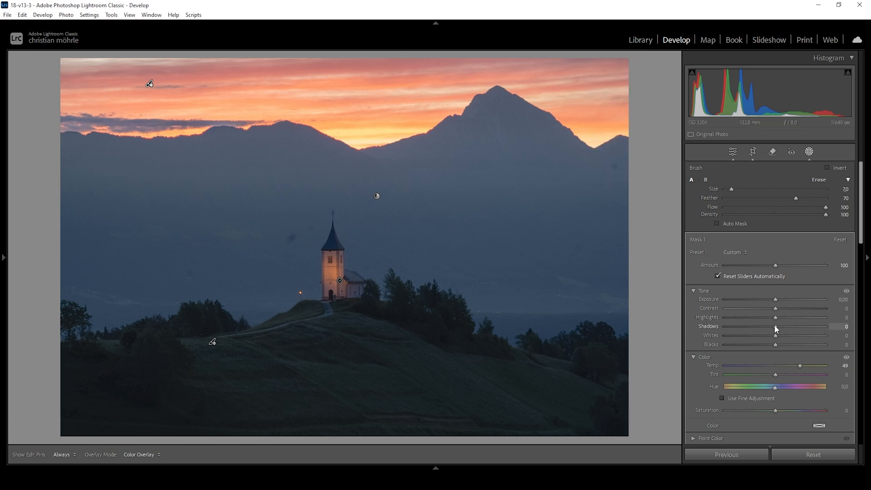
Darken the masked area with Shadows -27 and Blacks -7
drag(788, 326, 775, 326)
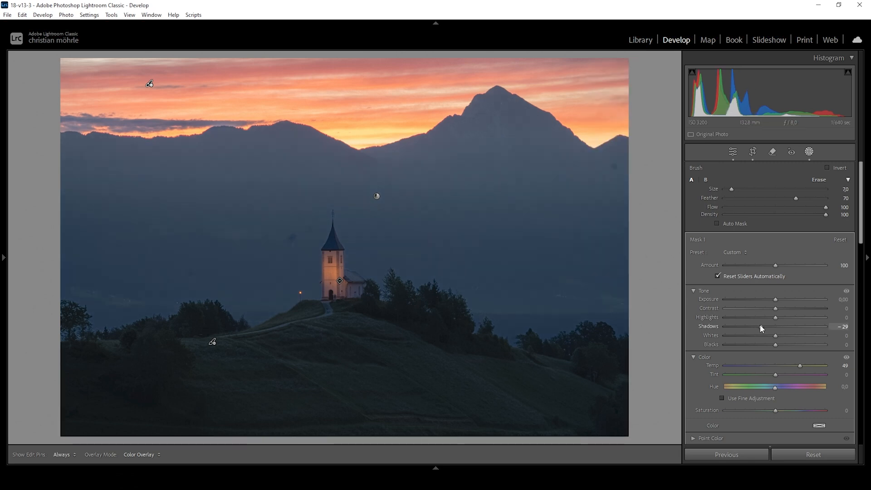
drag(778, 326, 782, 325)
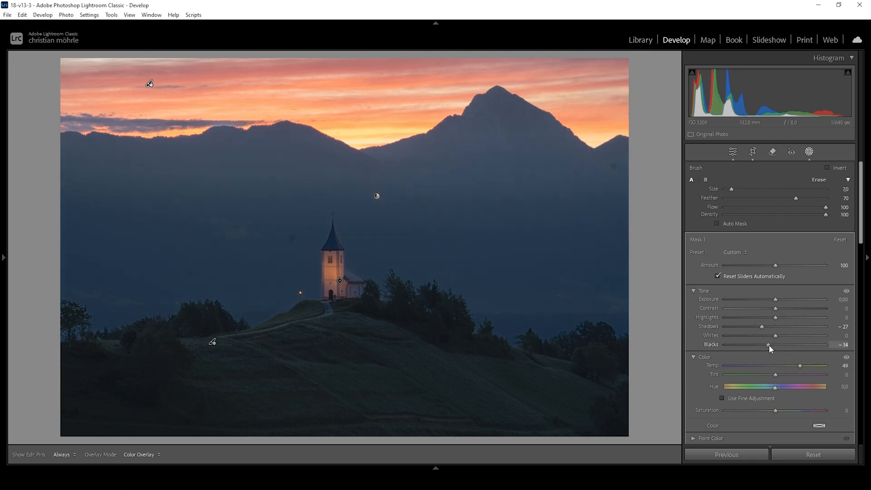
drag(766, 345, 771, 345)
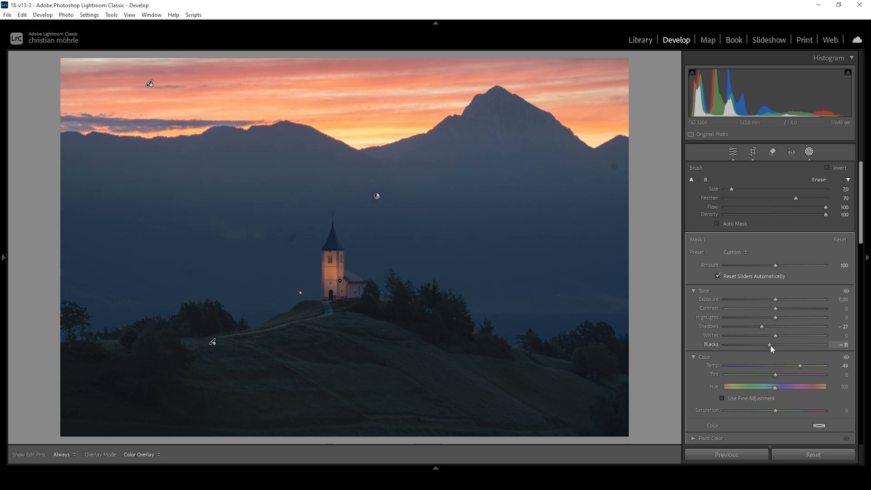
drag(768, 345, 771, 345)
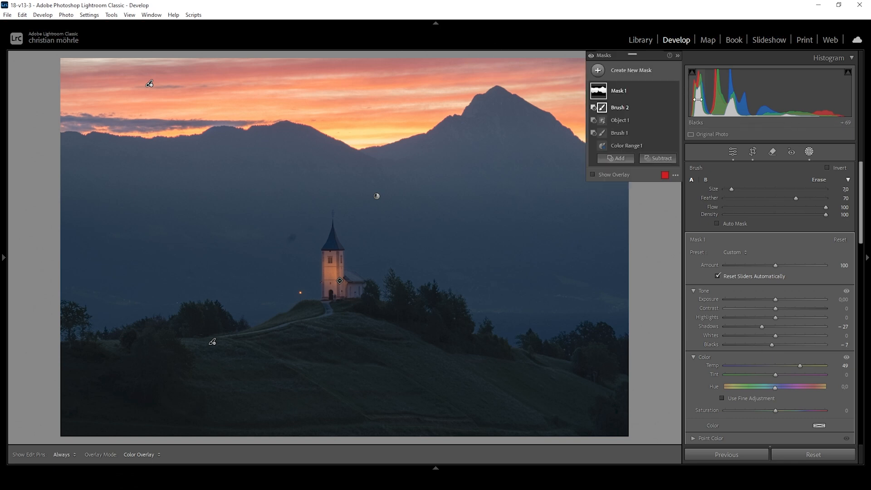
mouse_move(674, 92)
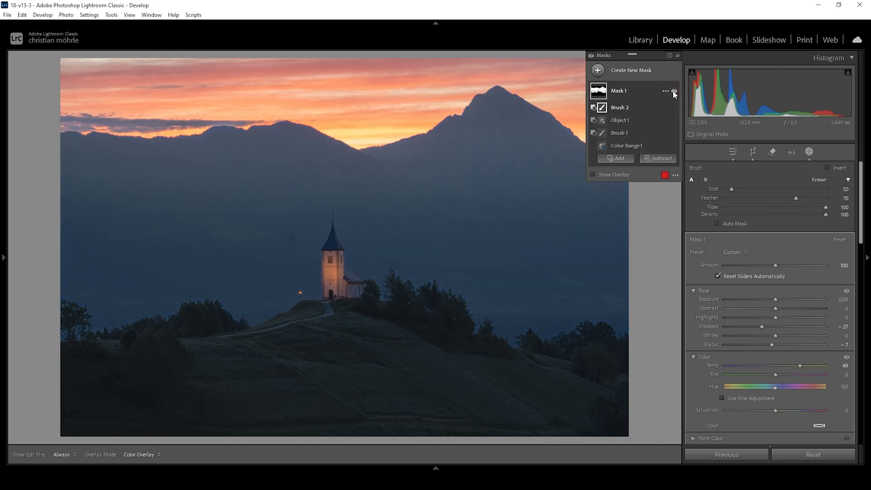
mouse_move(673, 91)
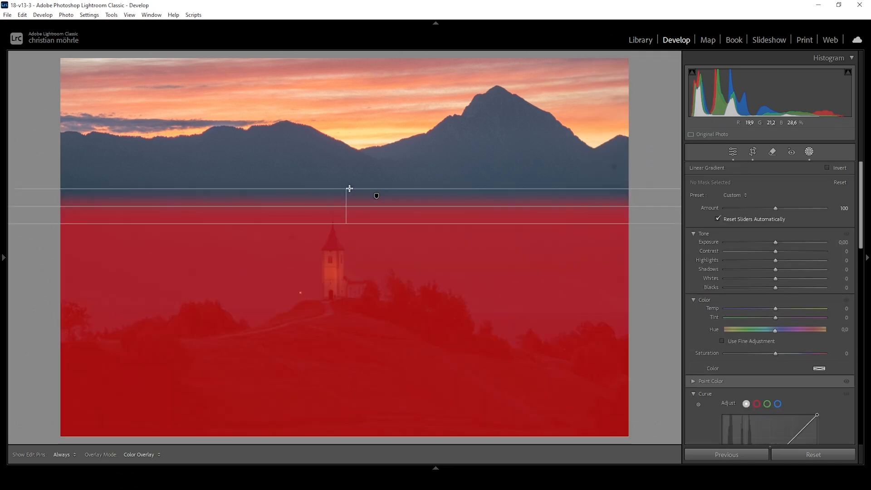
Add a linear gradient Mask 2 over the lower half and subtract a colour range from it
drag(348, 188, 347, 233)
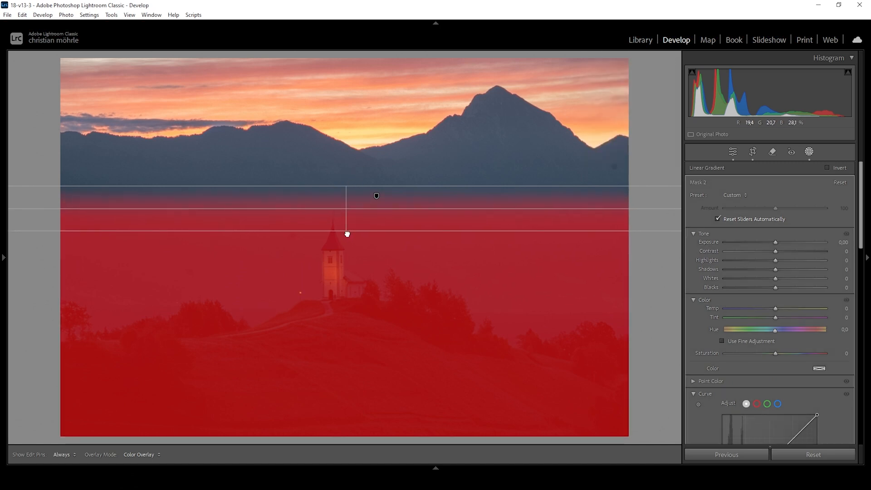
click(660, 120)
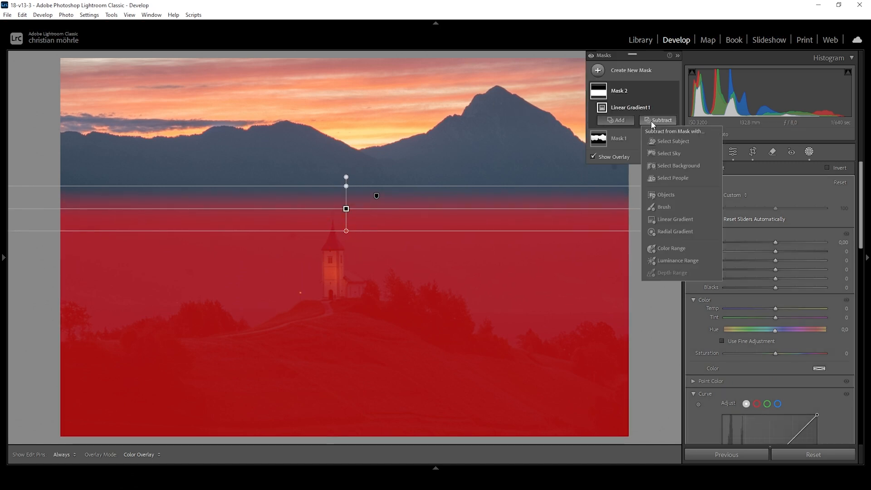
mouse_move(672, 248)
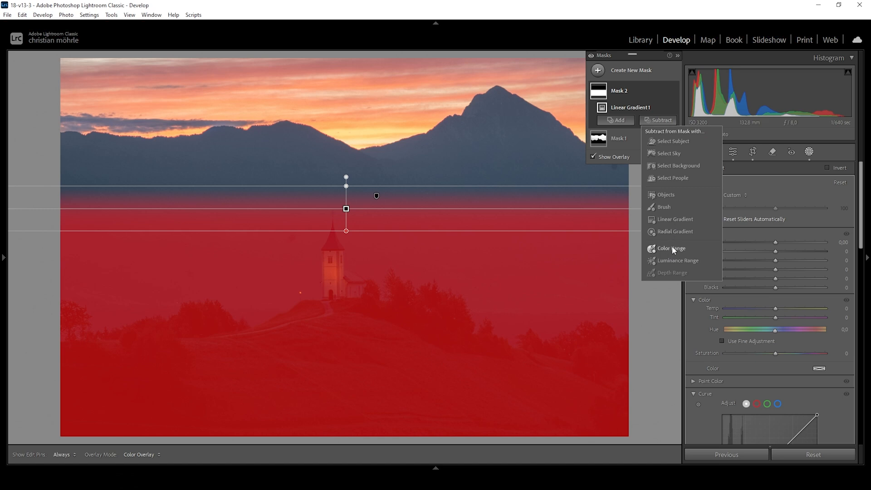
click(671, 248)
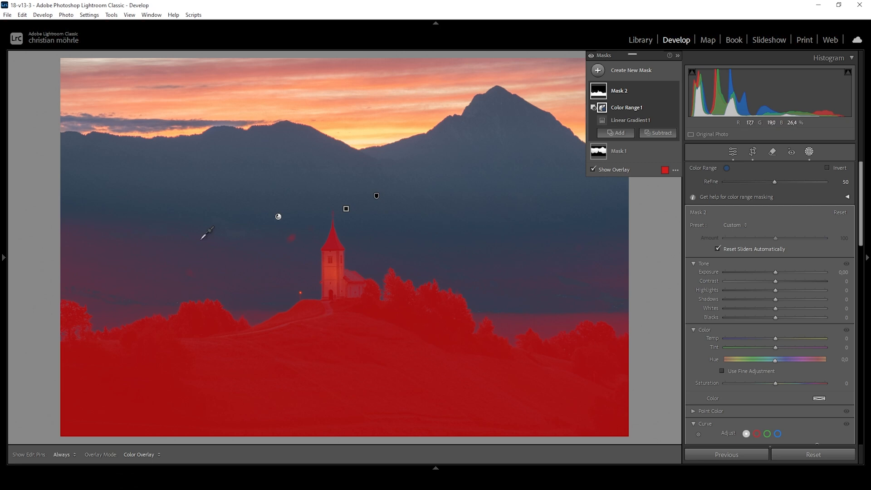
mouse_move(562, 286)
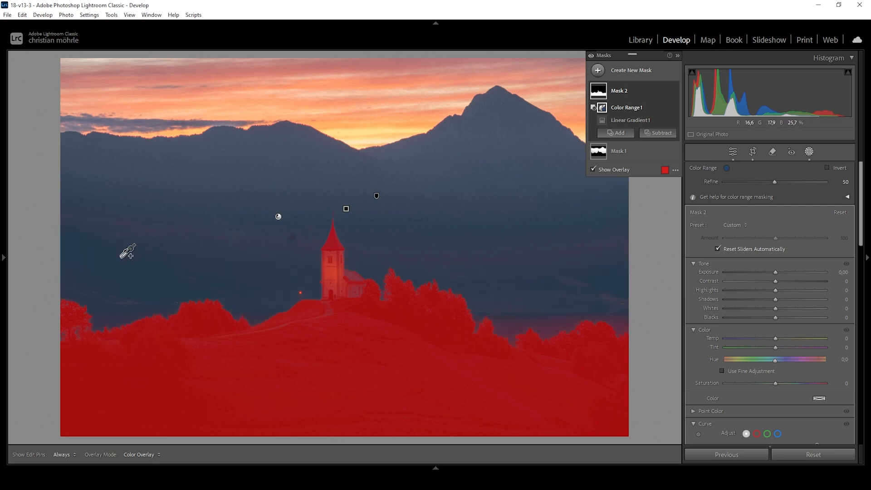
mouse_move(428, 201)
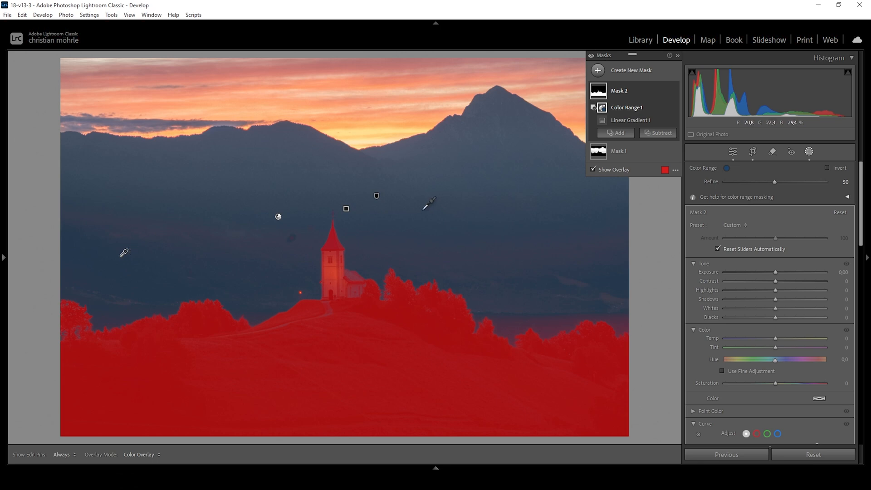
Brush away the mask near the church and hide the red overlay
click(660, 132)
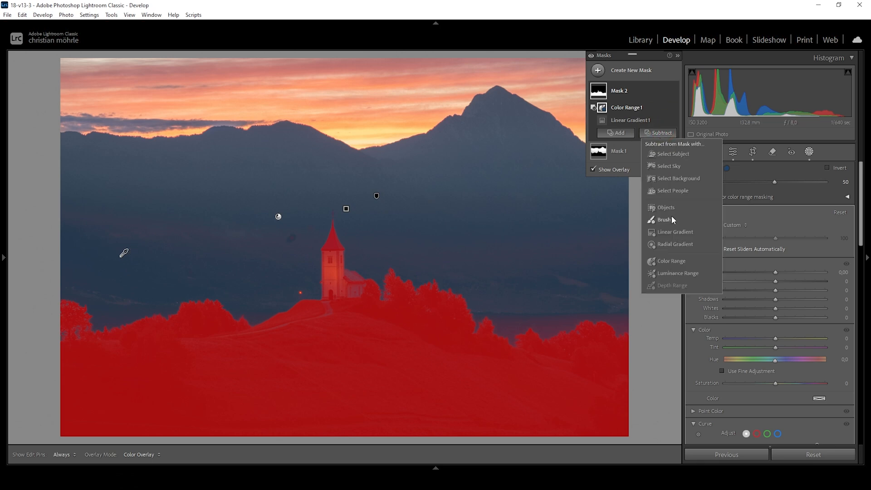
click(665, 219)
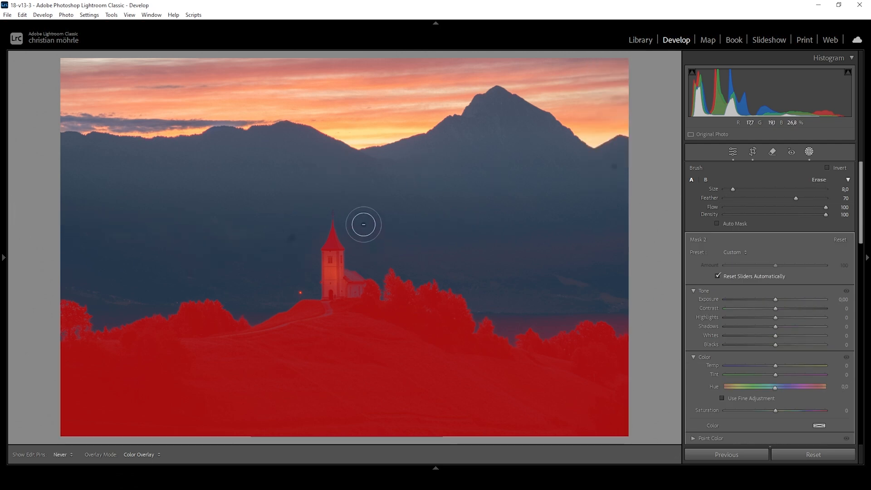
drag(363, 224, 555, 262)
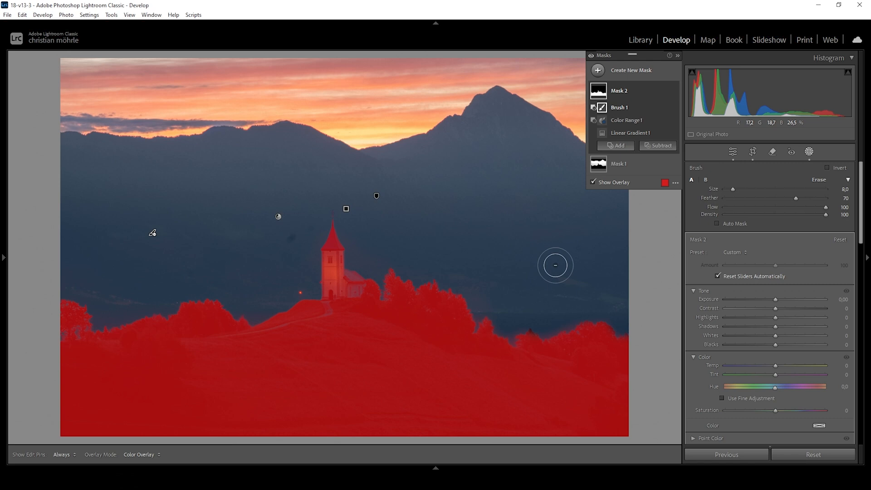
click(593, 182)
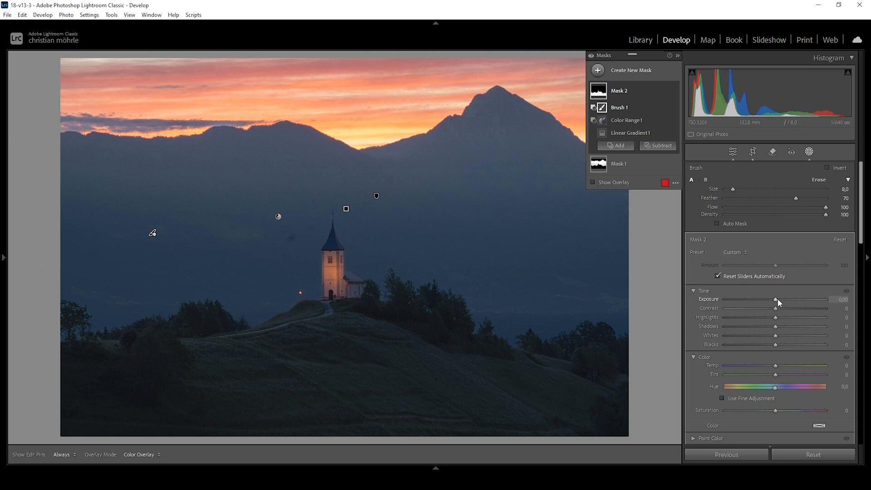
Brighten and warm the hillside: Exposure 0.20, Highlights 73, Whites 19, Temp about 15
drag(775, 299, 777, 299)
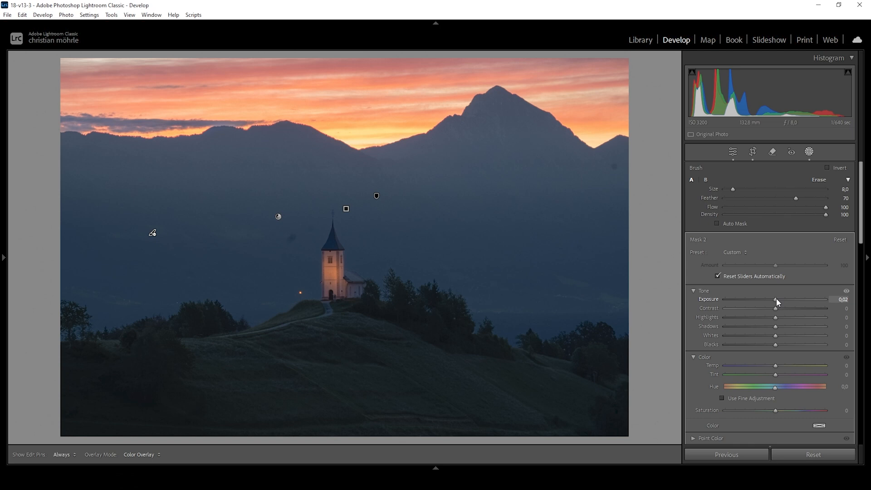
drag(775, 300, 778, 300)
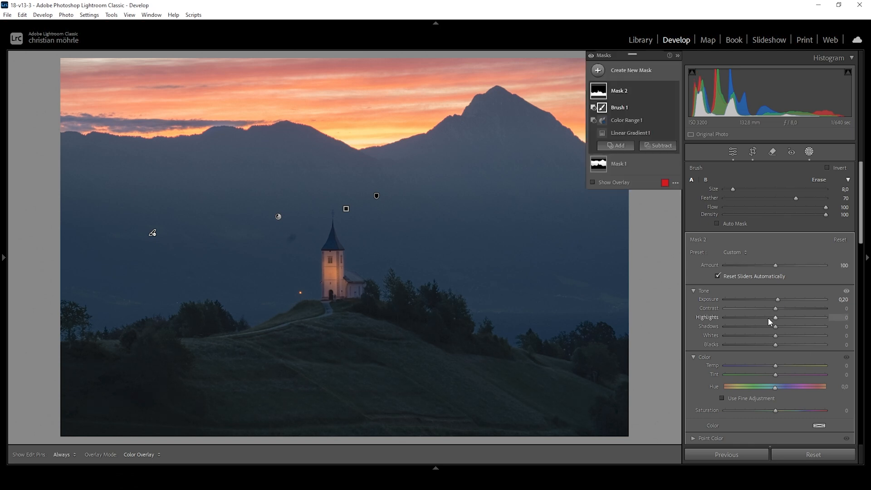
drag(775, 317, 796, 317)
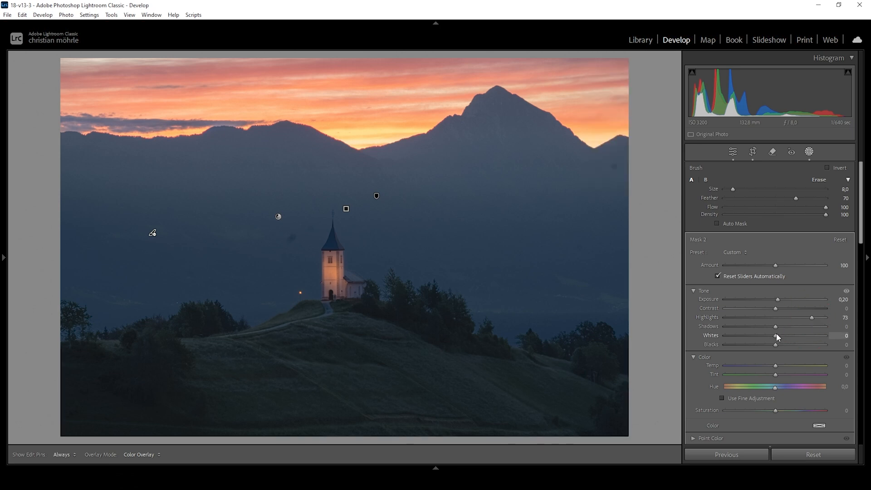
drag(775, 336, 785, 336)
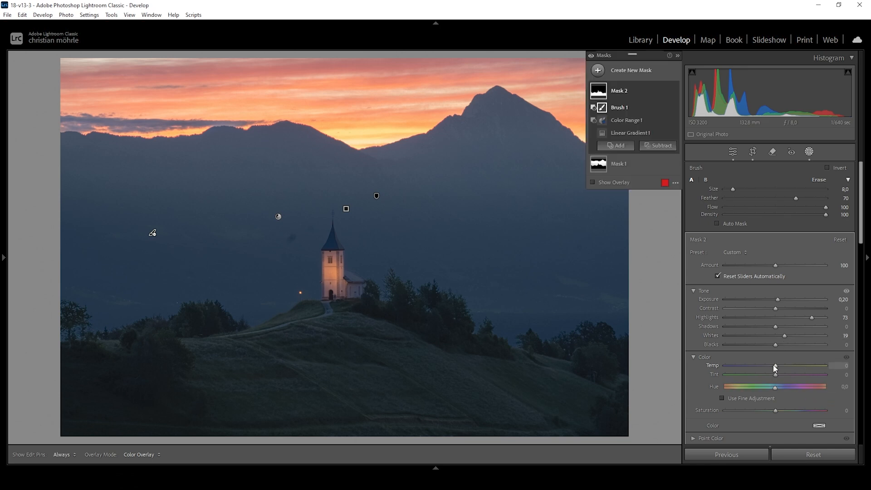
drag(774, 366, 783, 366)
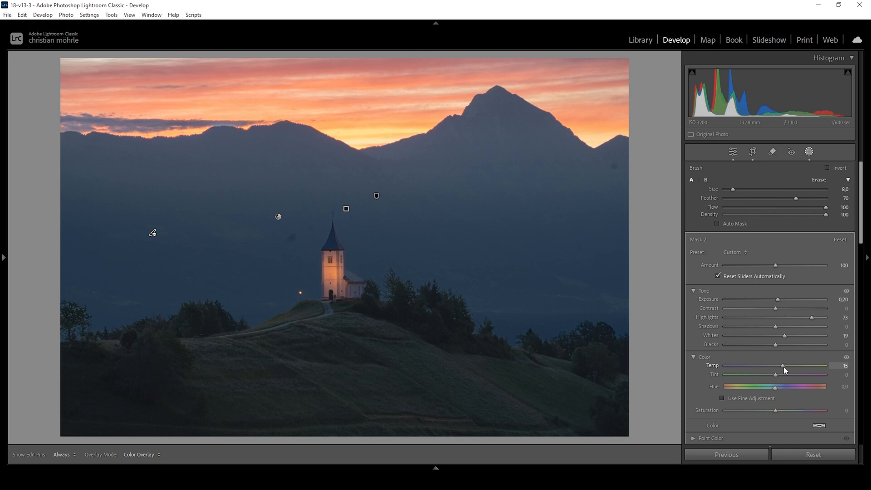
drag(782, 365, 784, 365)
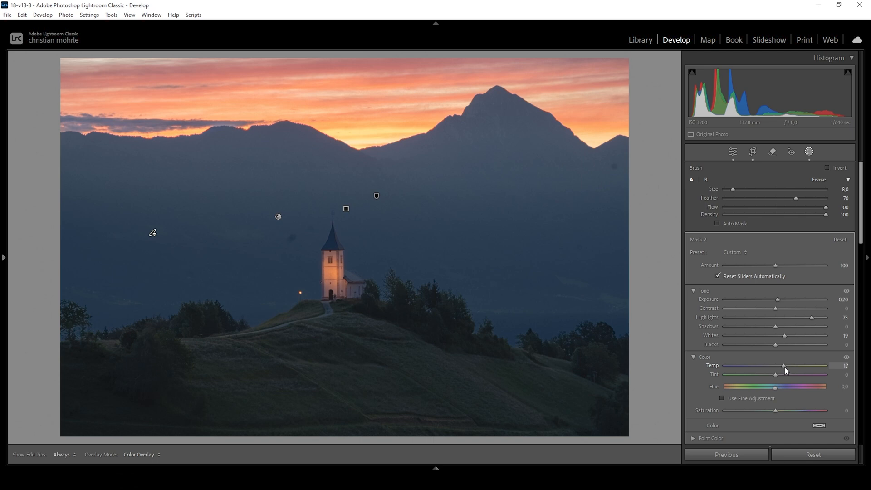
drag(786, 365, 783, 365)
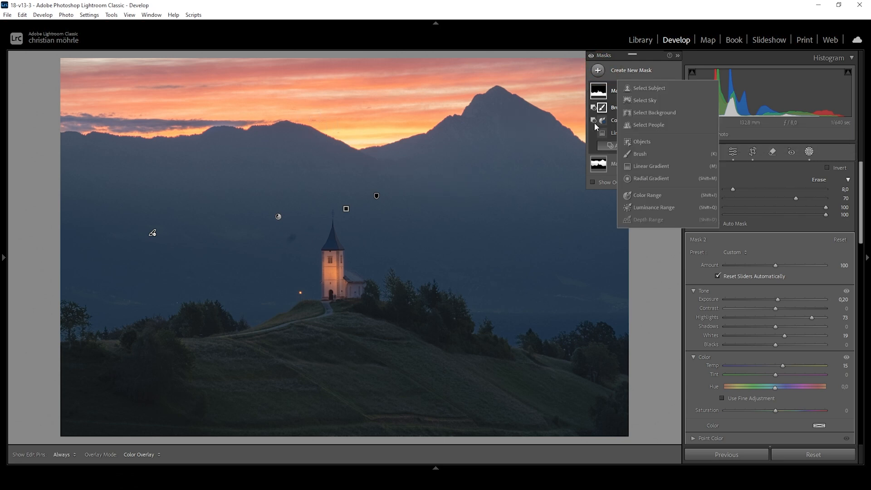
Create a Select Sky Mask 3, subtract a gradient along the ridge, and lower Highlights to -29
click(644, 101)
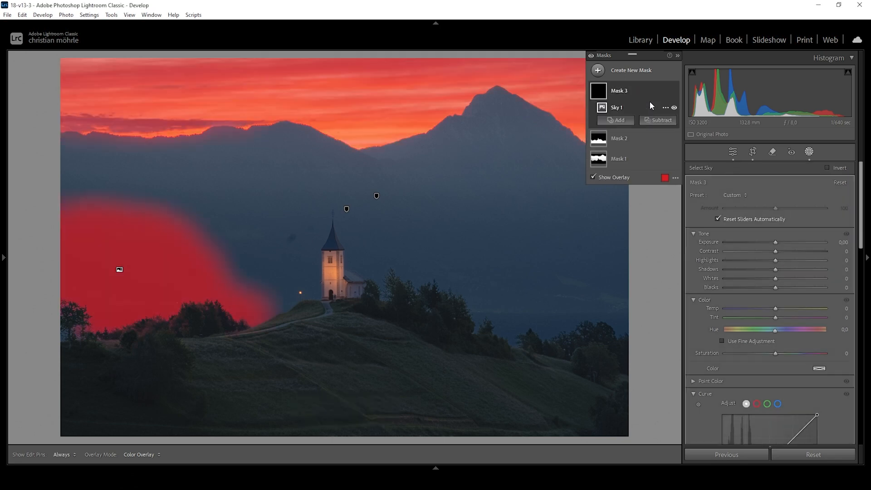
click(661, 120)
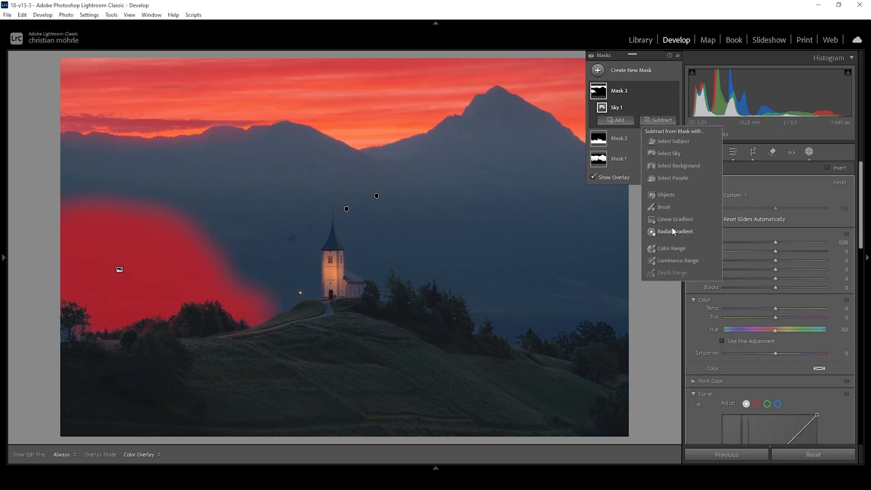
click(675, 219)
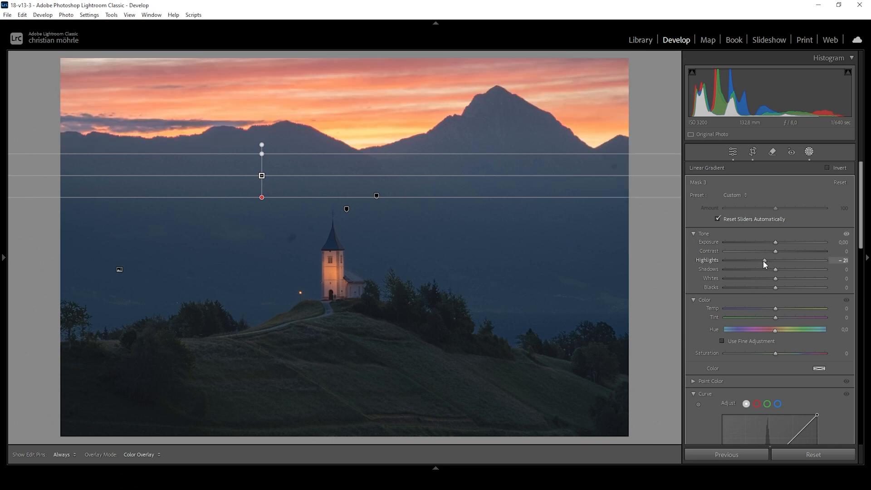
drag(765, 260, 761, 261)
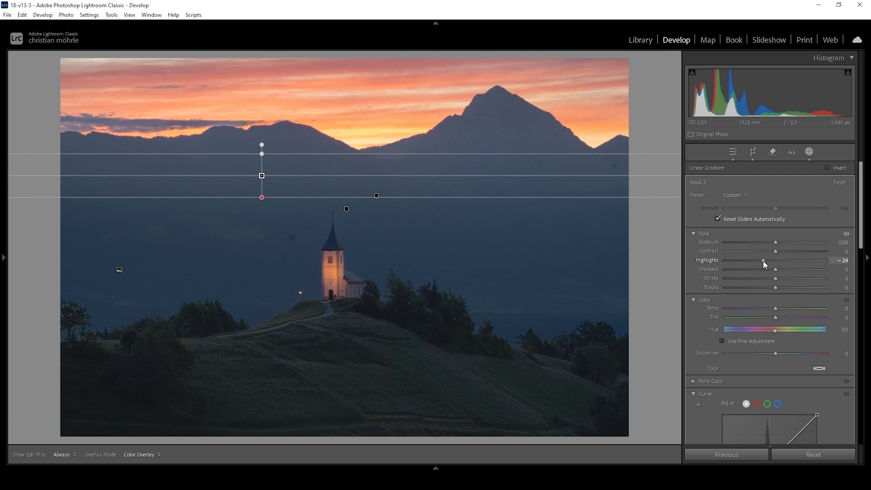
drag(766, 260, 761, 260)
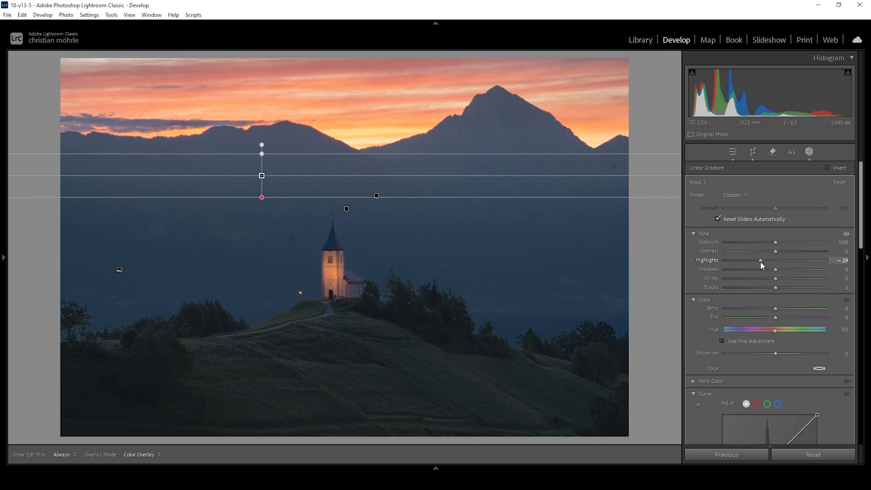
drag(761, 260, 762, 260)
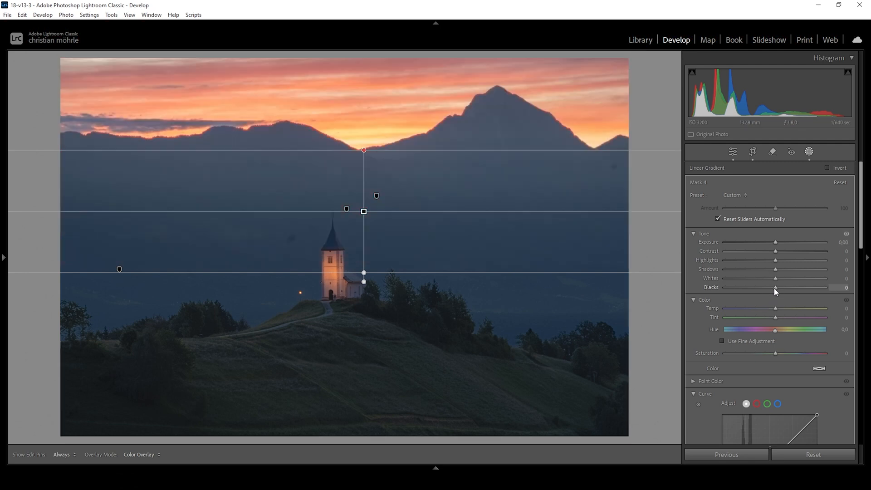
Darken the blacks in the valley gradient mask to about −15
drag(777, 287, 772, 288)
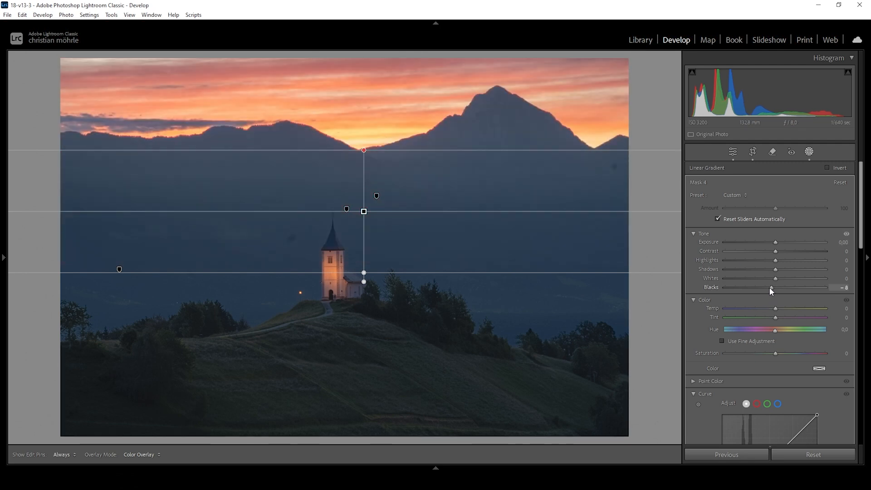
drag(774, 287, 767, 288)
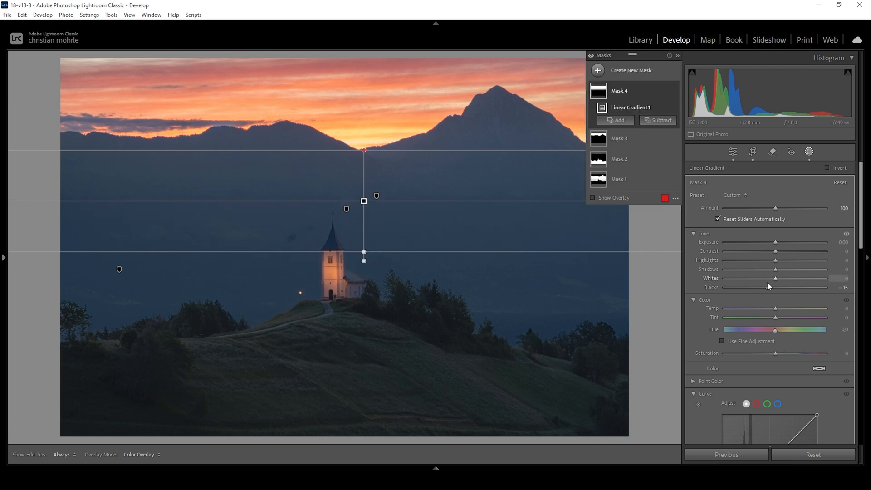
drag(770, 287, 766, 287)
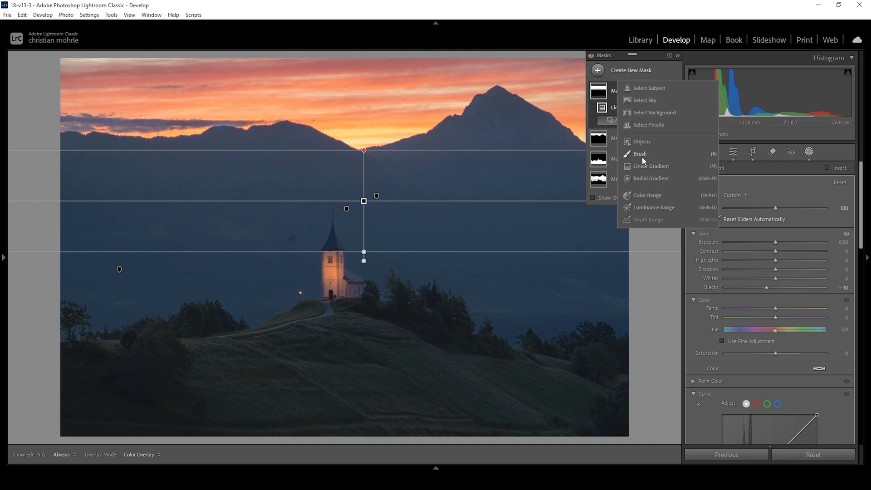
Make Mask 5 an object mask on the church with Highlights +100 and Whites +16
click(642, 141)
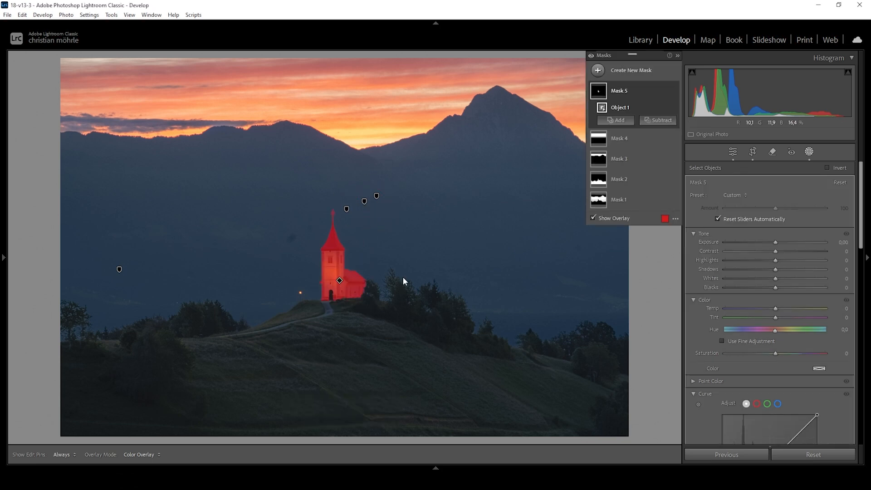
drag(776, 260, 806, 260)
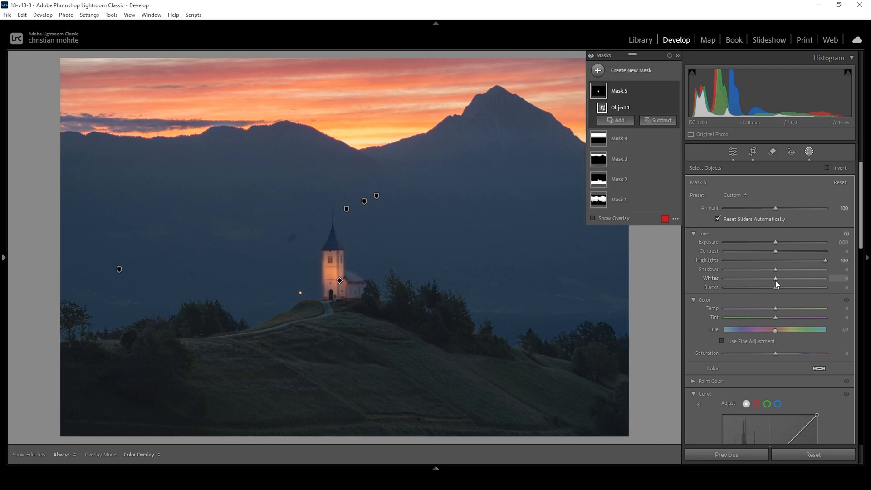
drag(776, 279, 782, 279)
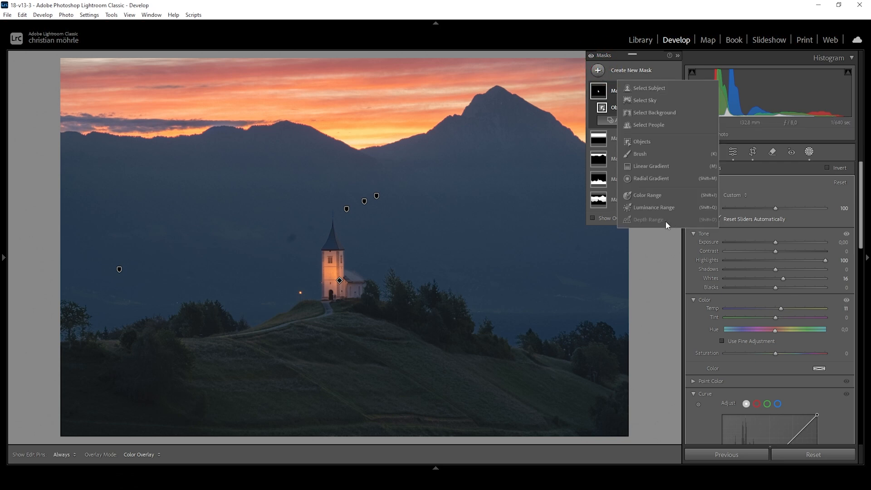
mouse_move(654, 206)
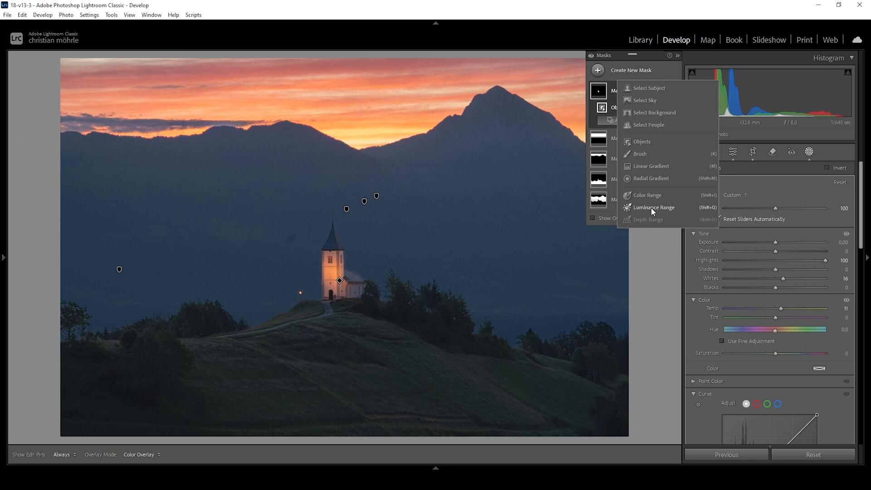
Make Mask 6 a luminance-range mask limited to the brightest tones, about 63 to 99
click(654, 206)
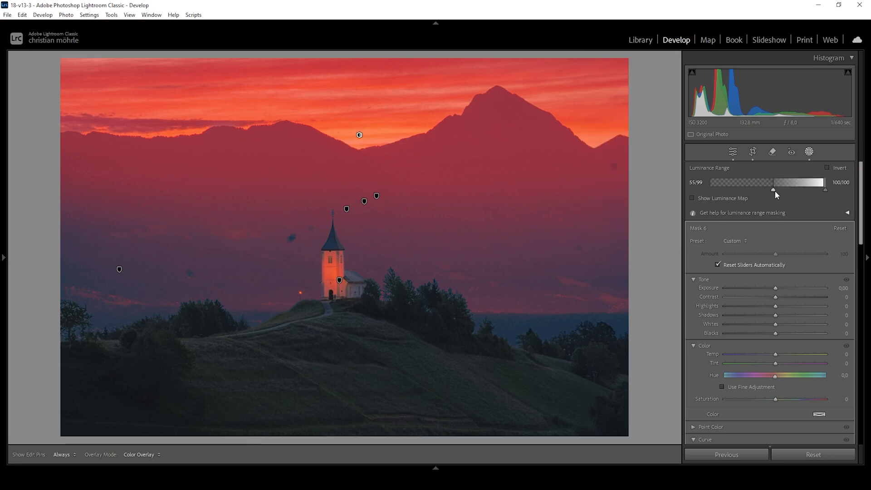
drag(773, 188, 784, 189)
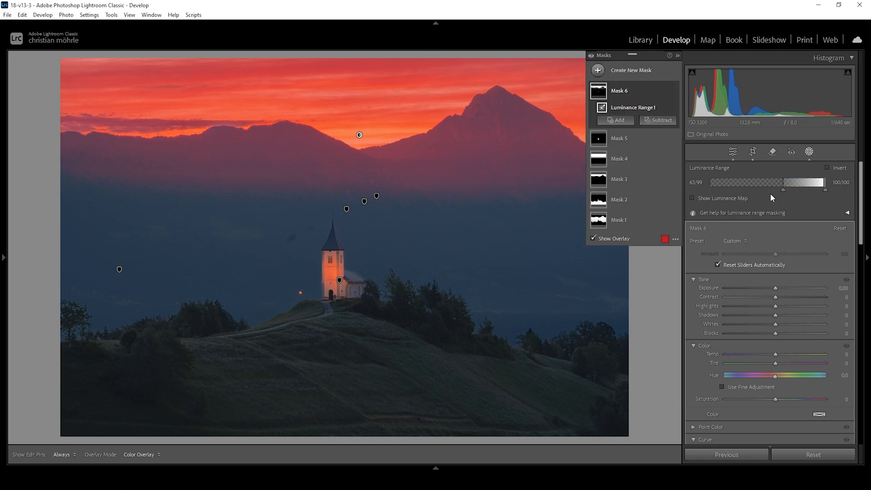
mouse_move(632, 134)
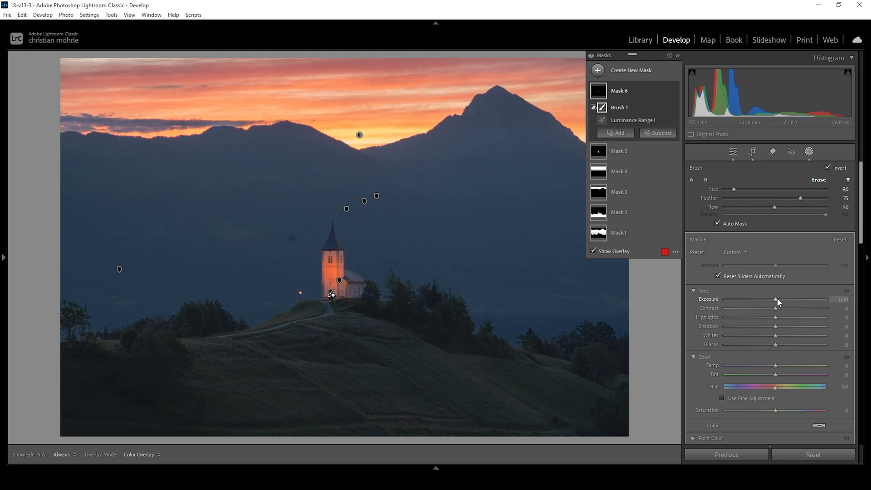
Raise the newest mask's exposure to about +0.63 and its whites to 18
drag(776, 298, 780, 299)
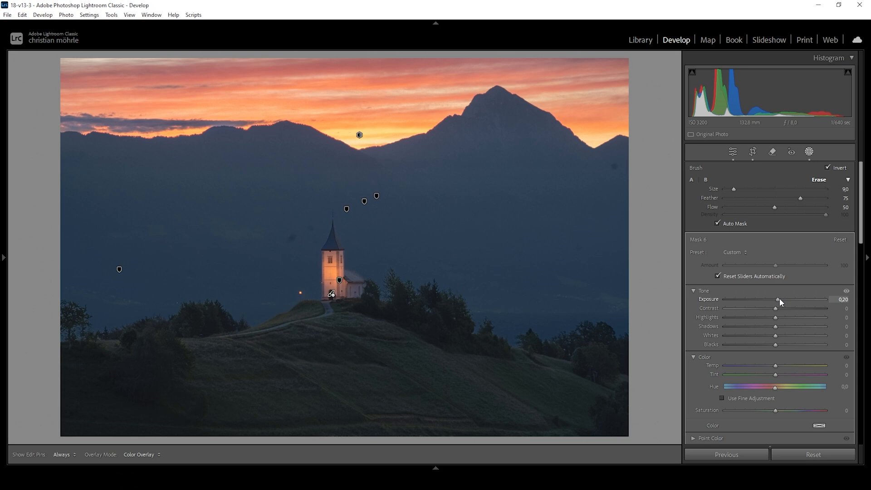
drag(778, 300, 786, 300)
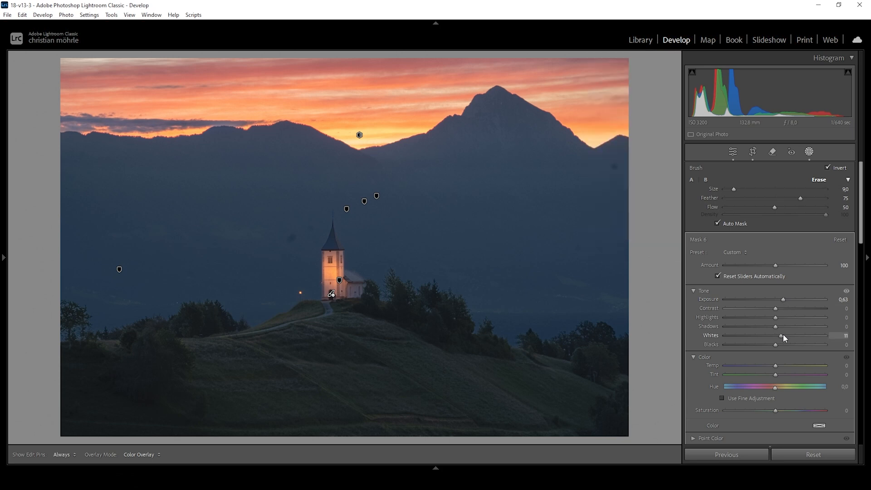
drag(780, 334, 785, 335)
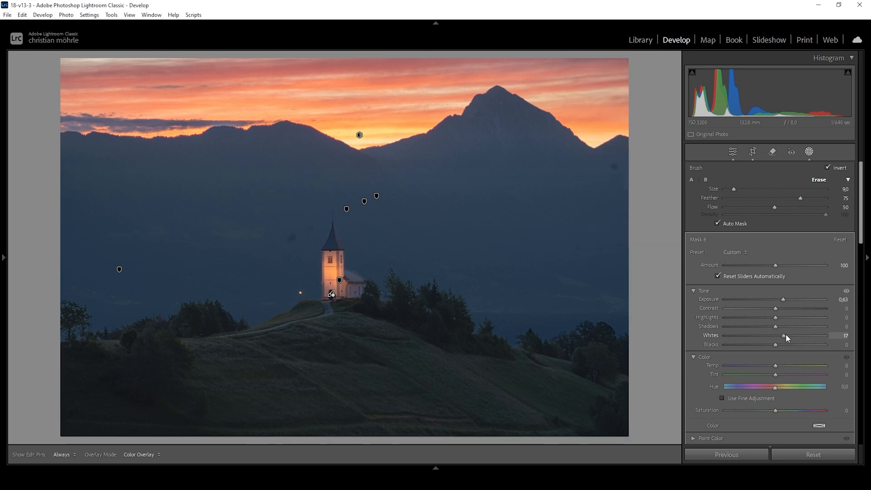
drag(784, 335, 785, 335)
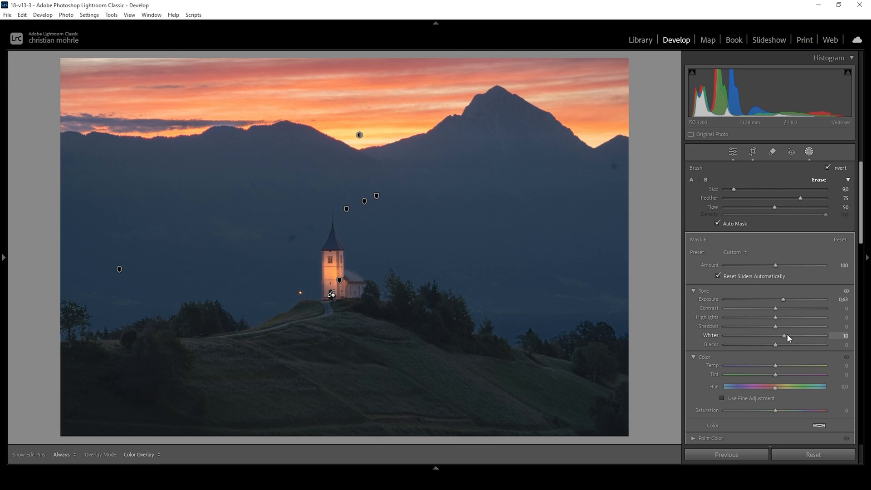
drag(784, 334, 790, 334)
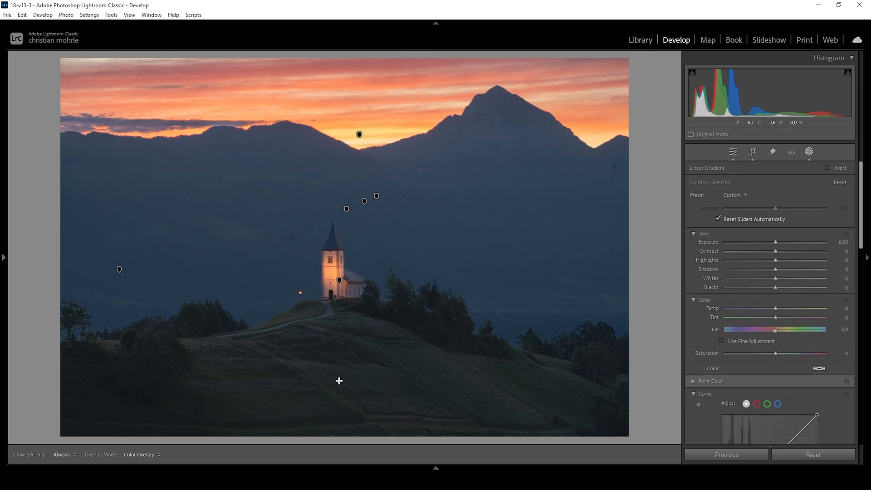
Draw a linear gradient up over the foreground hill and toggle its effect to compare
drag(338, 309, 348, 414)
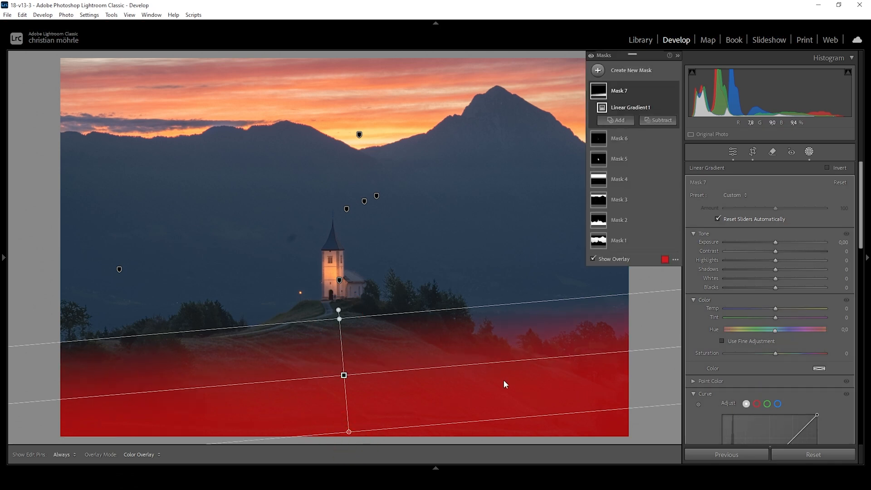
mouse_move(496, 387)
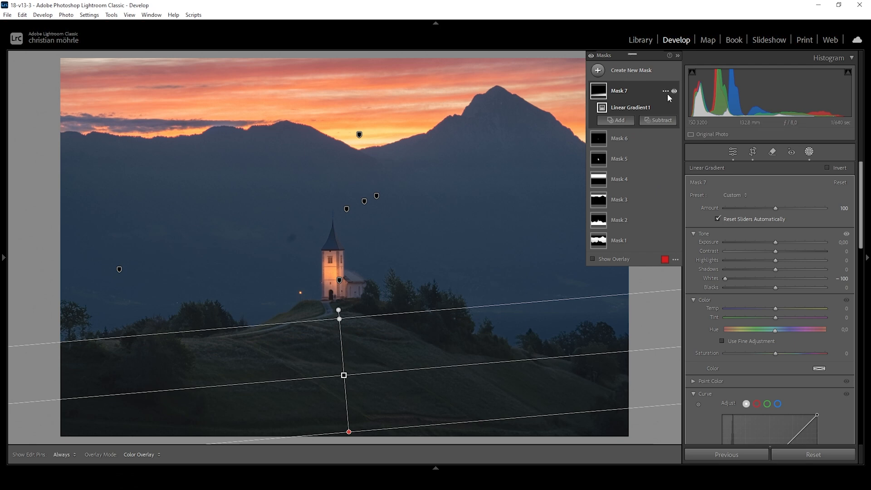
click(674, 90)
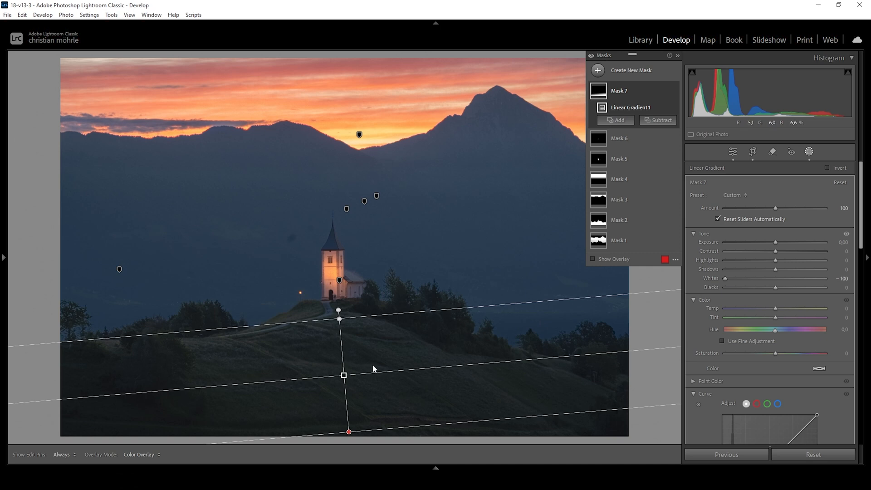
mouse_move(264, 297)
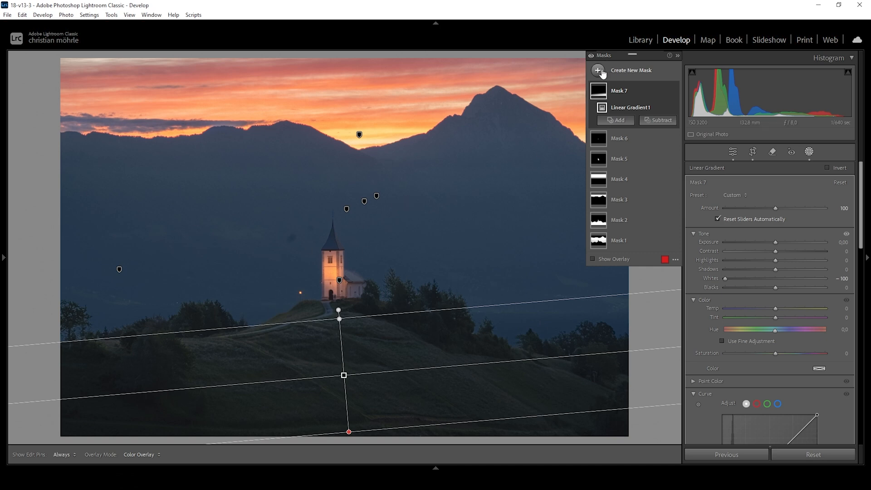
Start Mask 8 as a color range with the sky subtracted and a linear gradient intersected
click(598, 70)
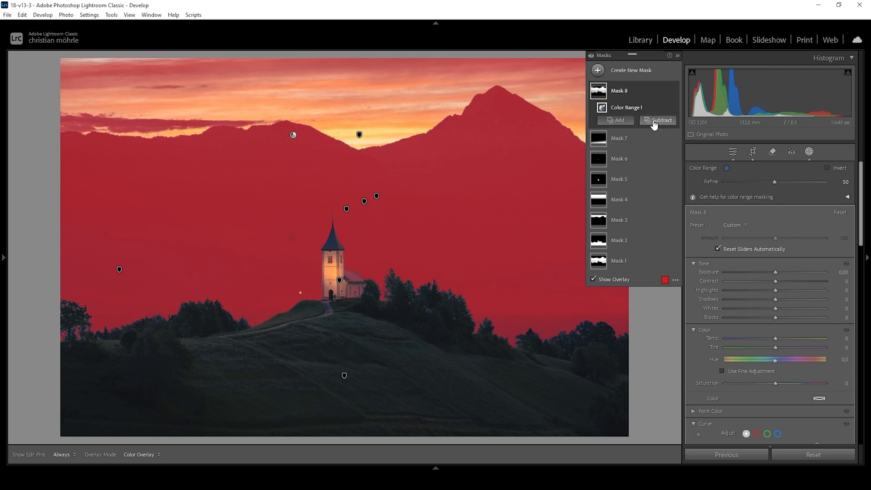
click(661, 120)
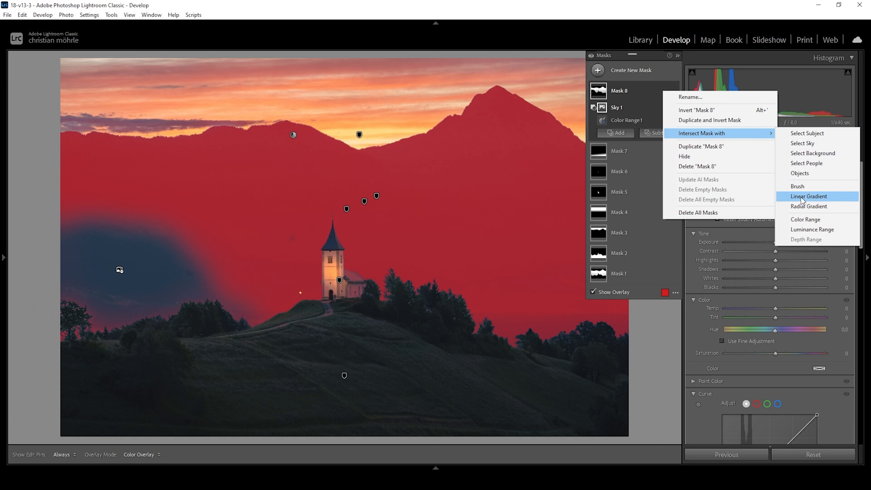
click(808, 196)
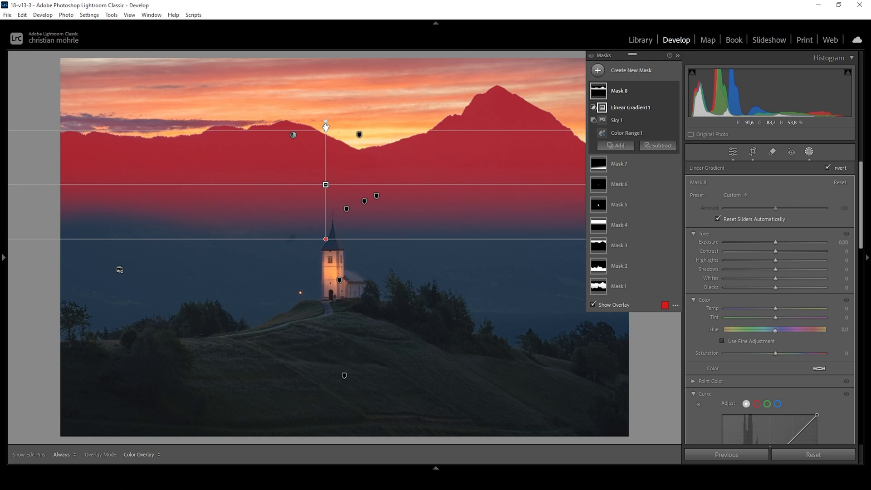
mouse_move(662, 267)
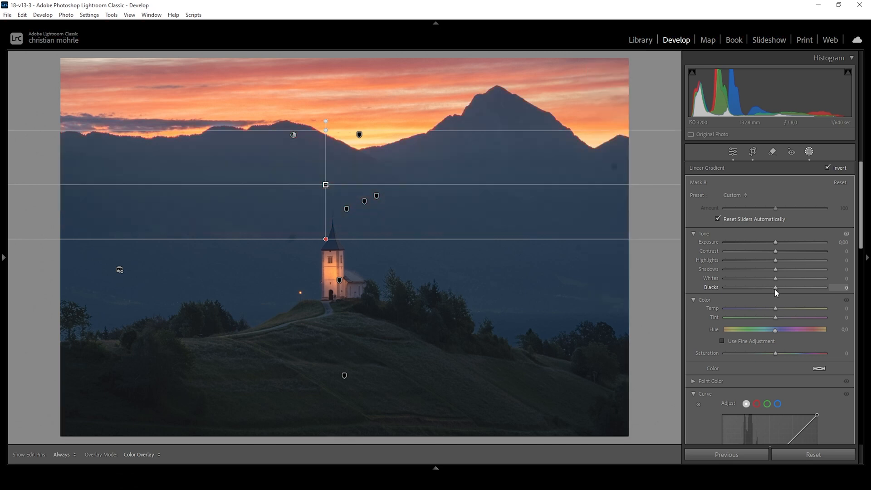
Lower the hills mask blacks to −12 and add a touch of clarity
drag(777, 287, 769, 287)
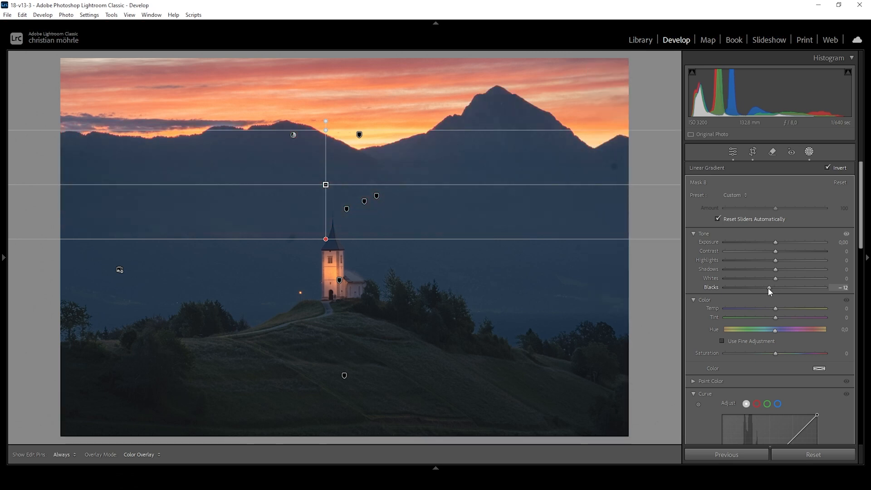
drag(774, 287, 760, 287)
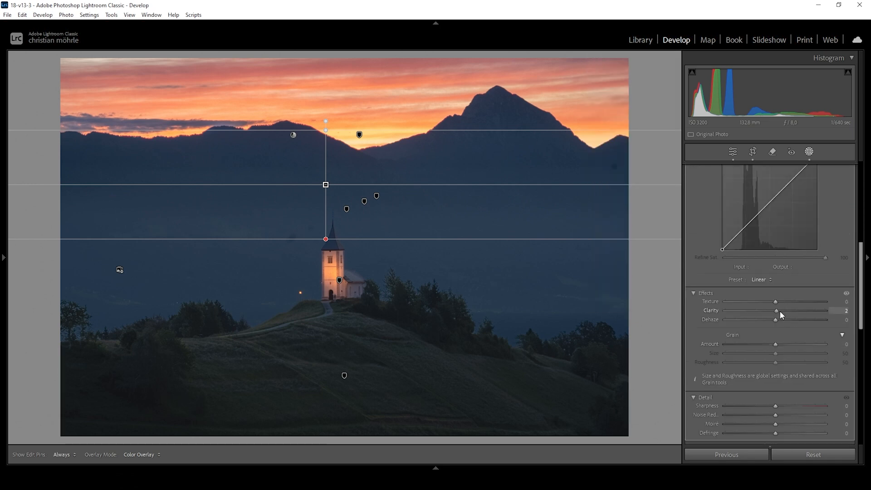
drag(774, 311, 783, 310)
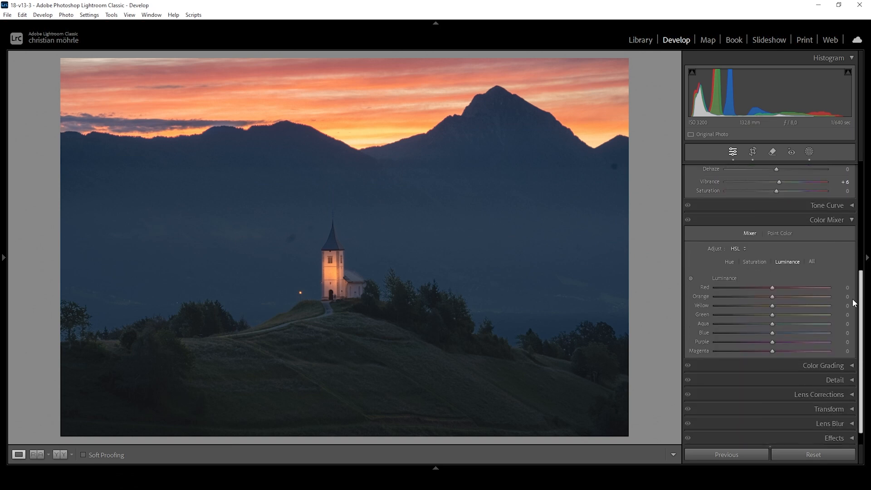
In Color Mixer, set Blue Luminance to −11 and Blue Saturation to −6, then collapse the panel
scroll(down, 3)
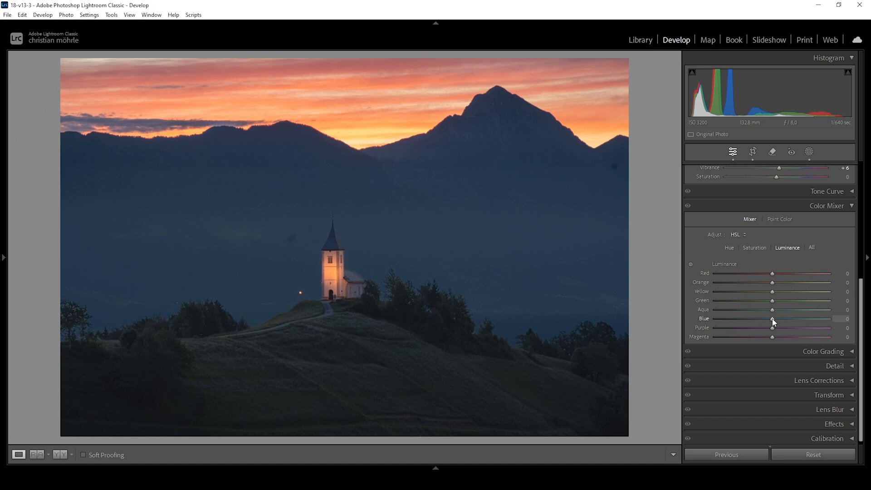
drag(788, 319, 768, 319)
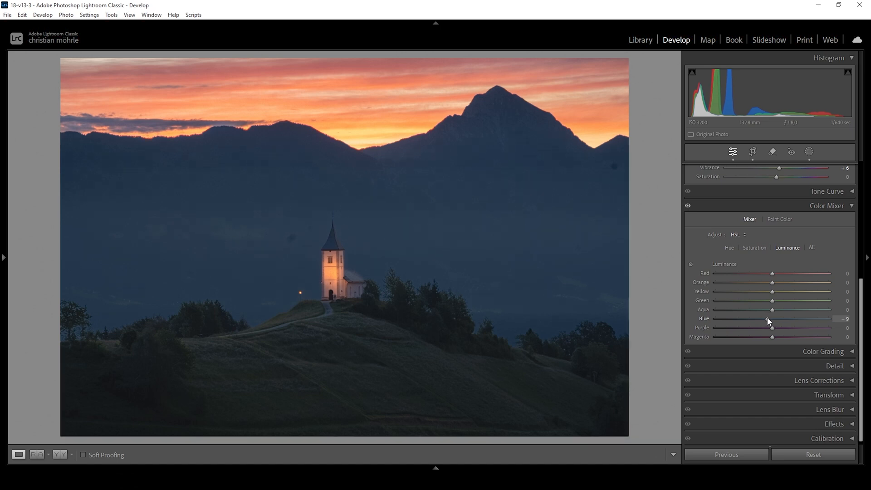
drag(771, 319, 766, 318)
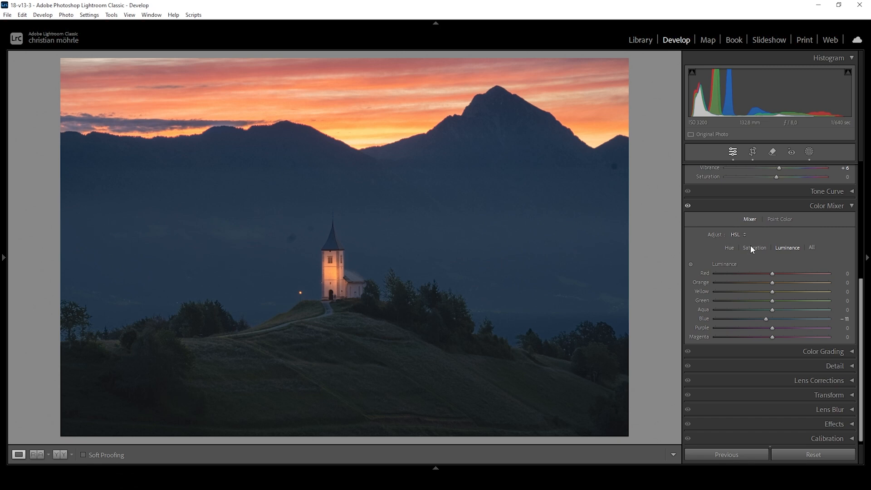
click(754, 248)
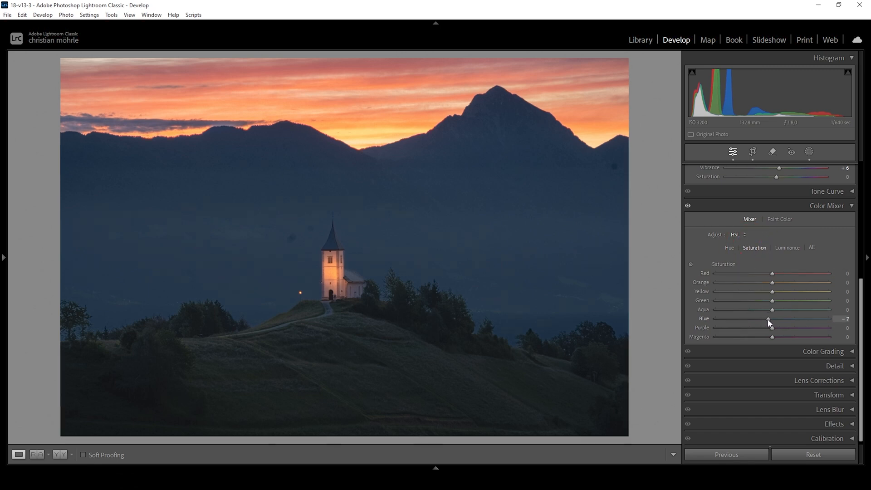
drag(769, 319, 770, 319)
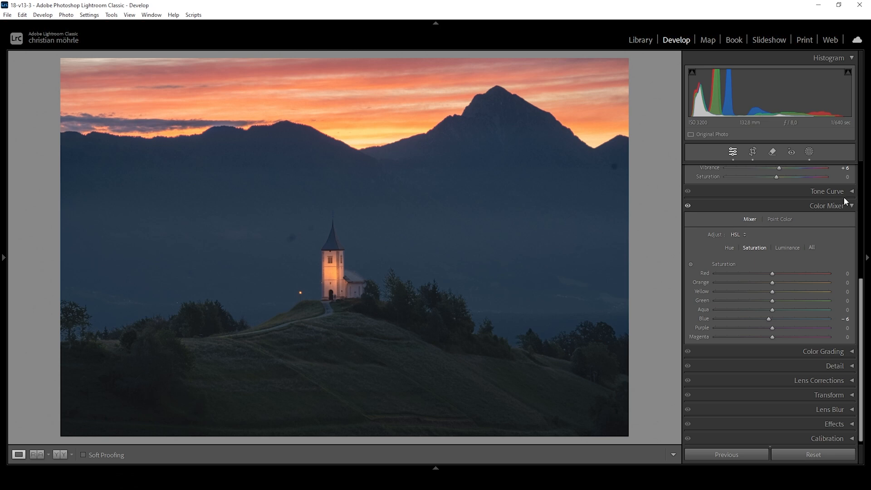
click(826, 206)
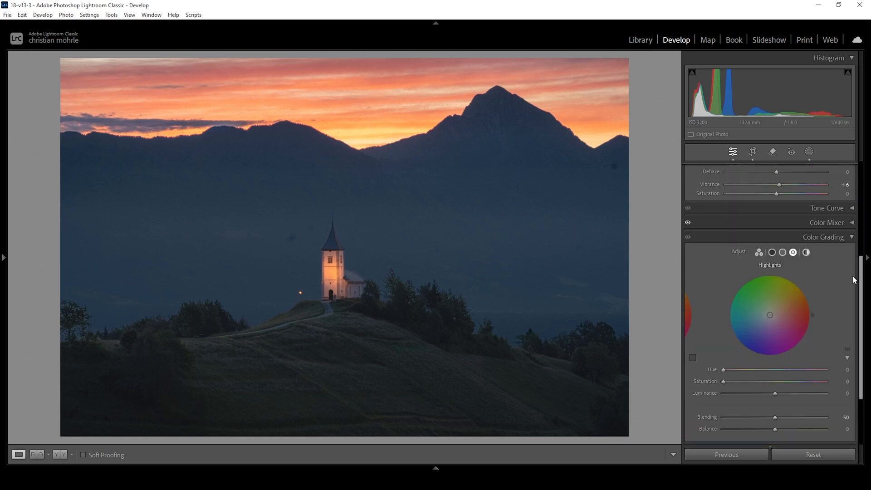
Grade the highlights warm orange at Hue 22 and Saturation 47
scroll(down, 3)
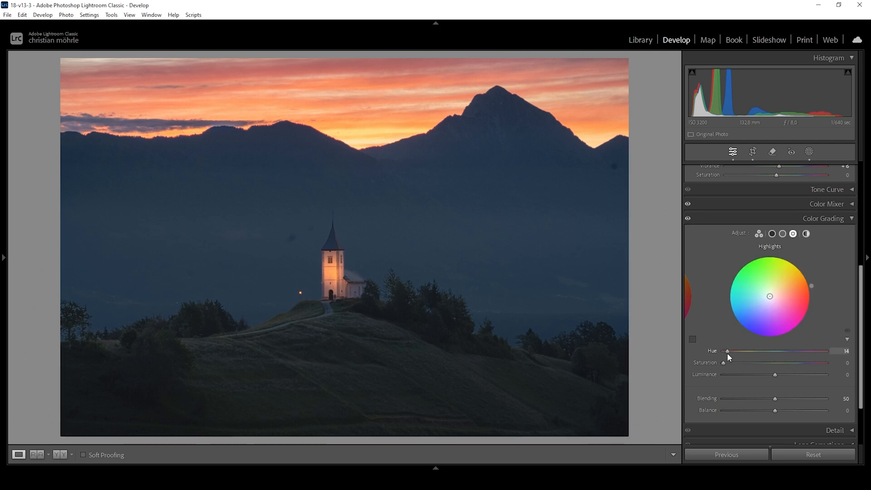
drag(726, 350, 730, 350)
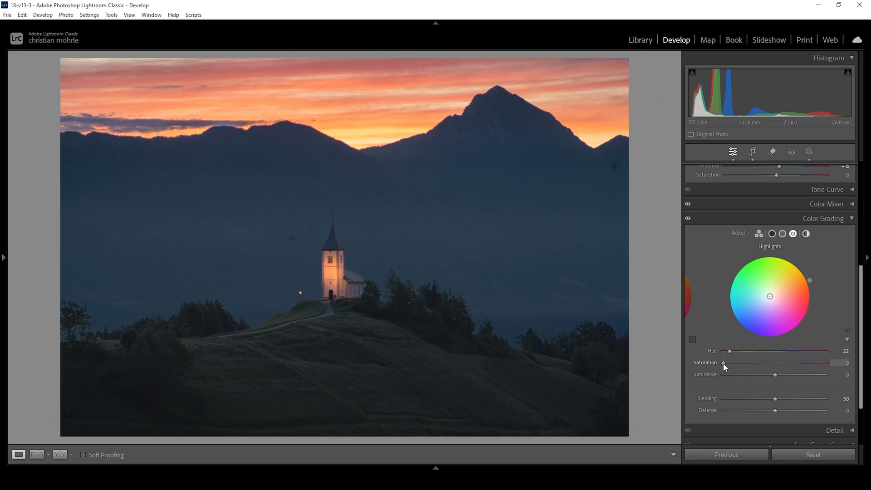
drag(724, 363, 749, 363)
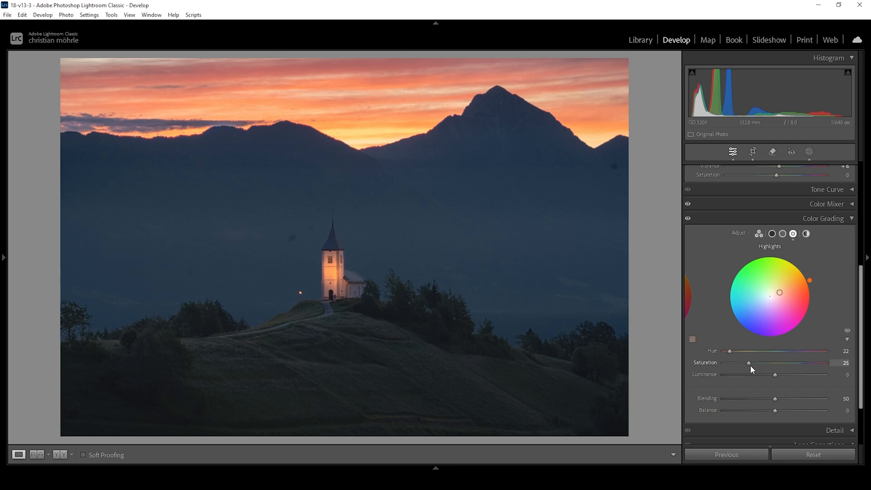
drag(748, 362, 773, 362)
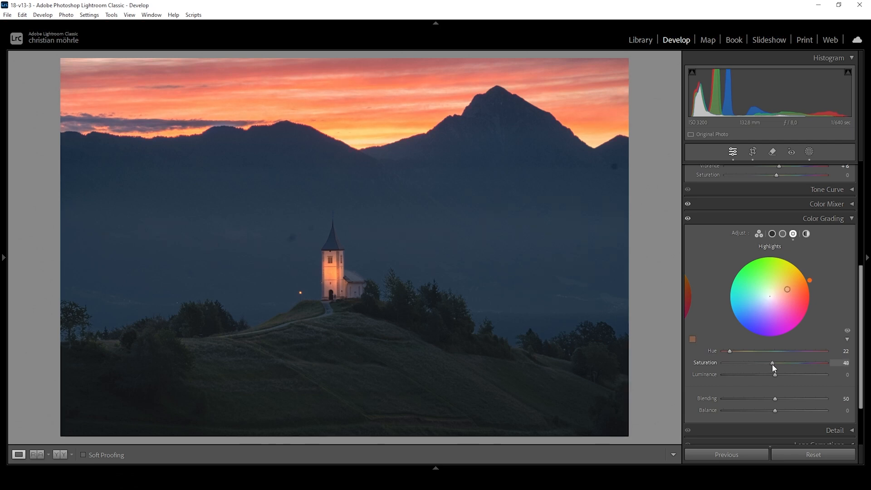
drag(773, 362, 772, 362)
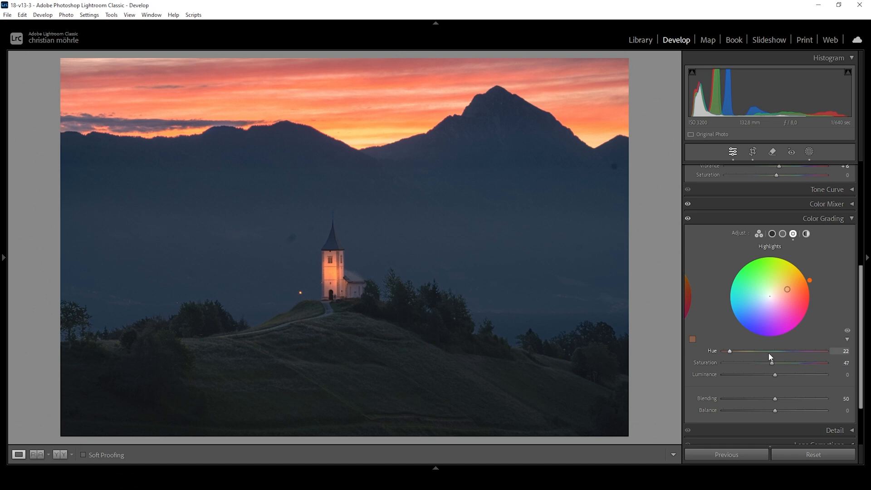
click(783, 234)
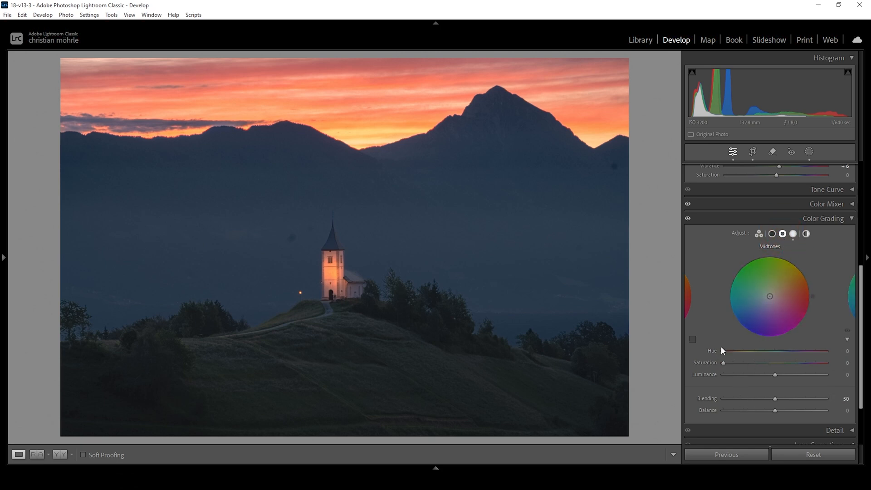
Grade the midtones with a subtle warm tint at Hue 33 and Saturation 9
drag(723, 350, 733, 351)
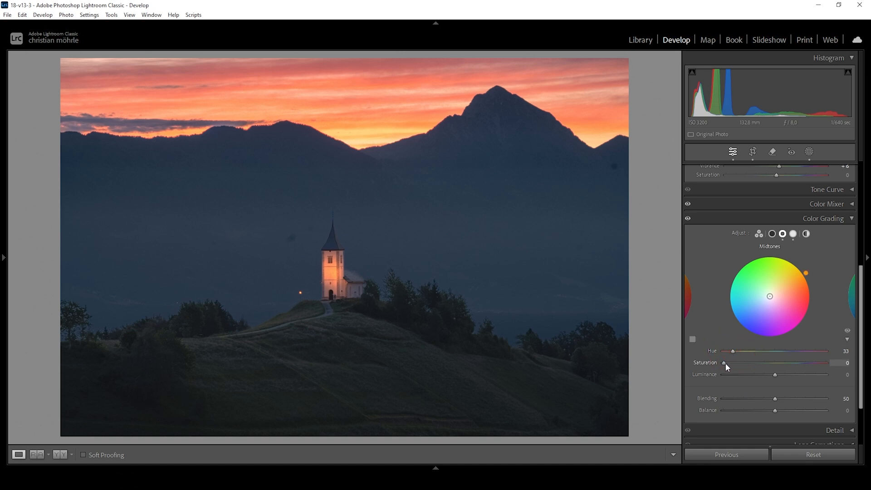
drag(724, 362, 731, 362)
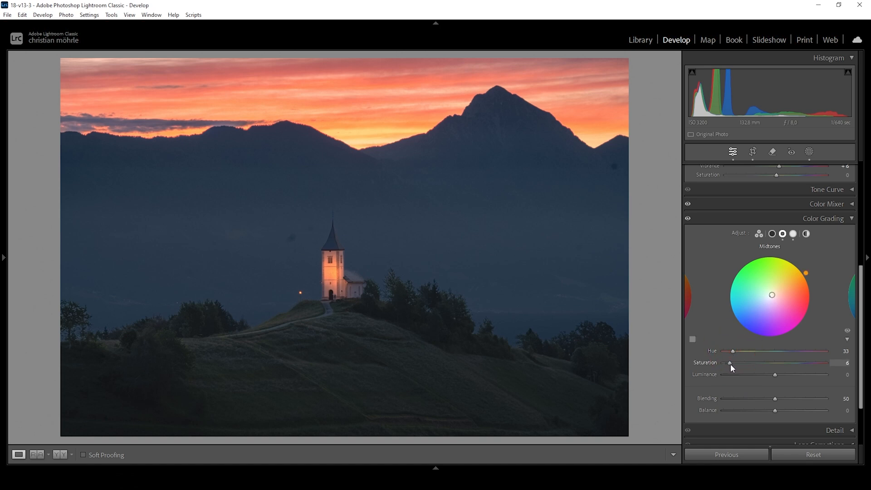
drag(730, 362, 733, 362)
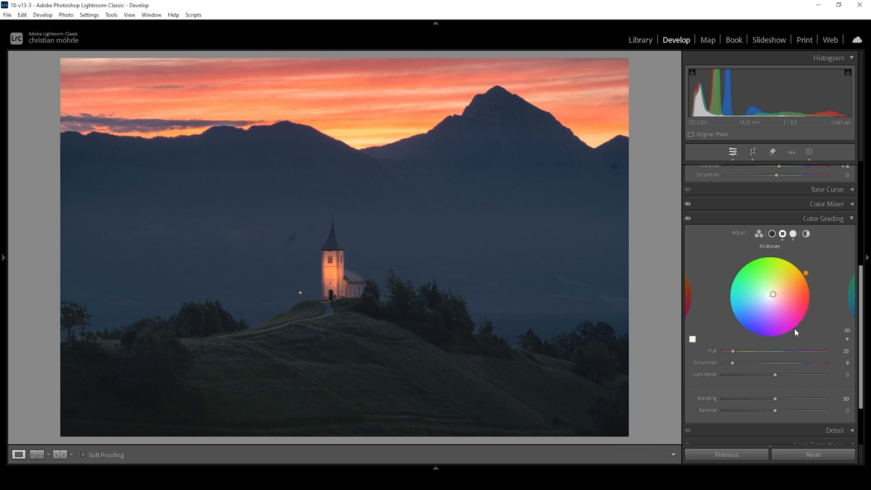
click(772, 235)
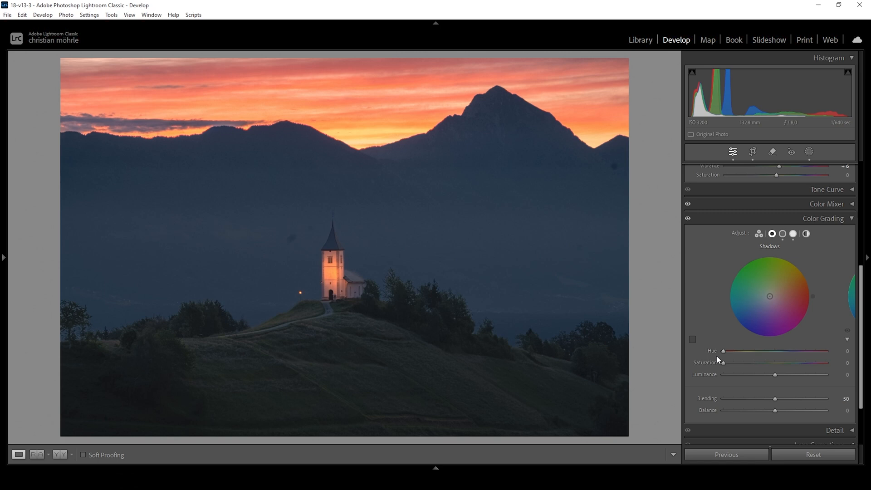
Shift the shadows grading hue to a cool blue 225
drag(722, 350, 729, 350)
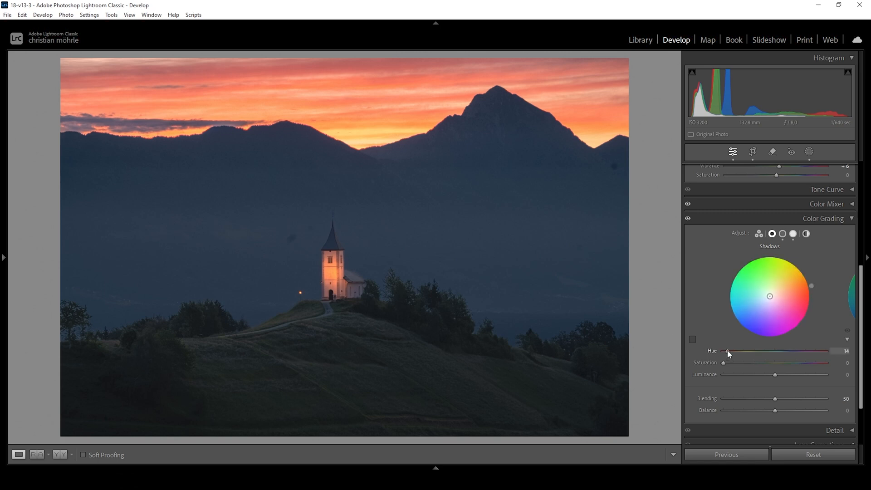
drag(727, 351, 803, 351)
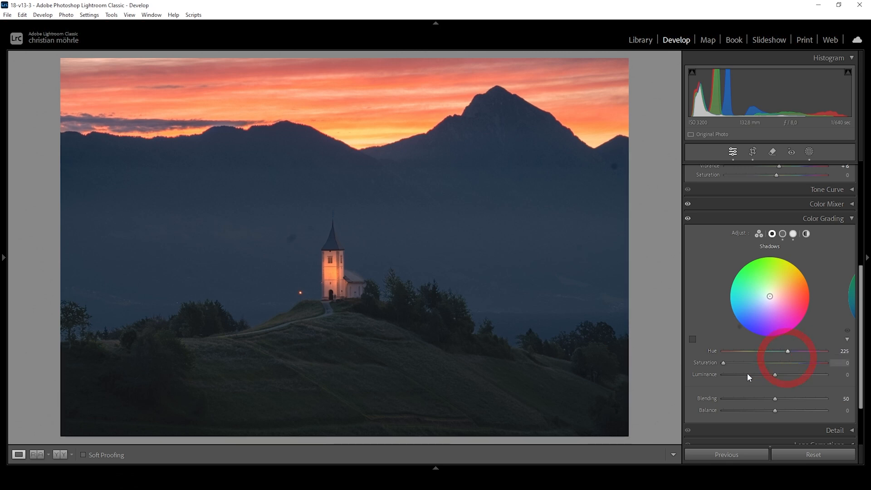
drag(739, 362, 728, 363)
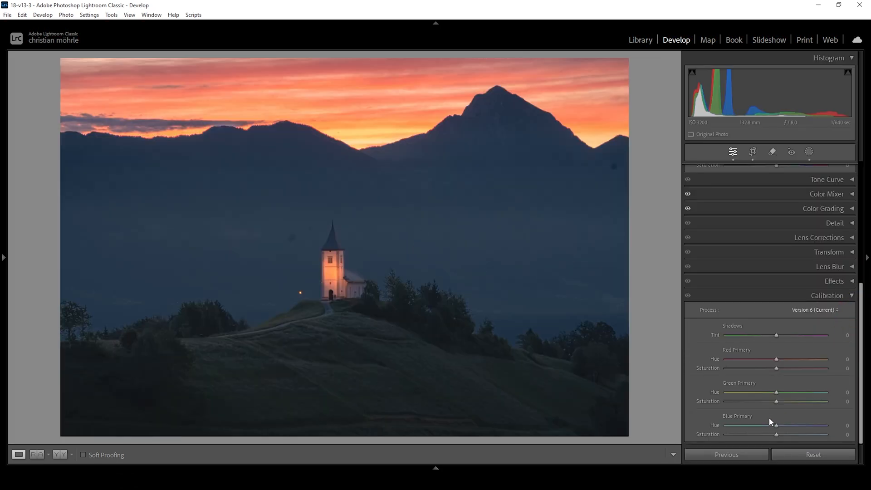
Shift Blue Primary Hue to −19 and nudge Blue Primary Saturation up to about +1
drag(777, 425, 773, 425)
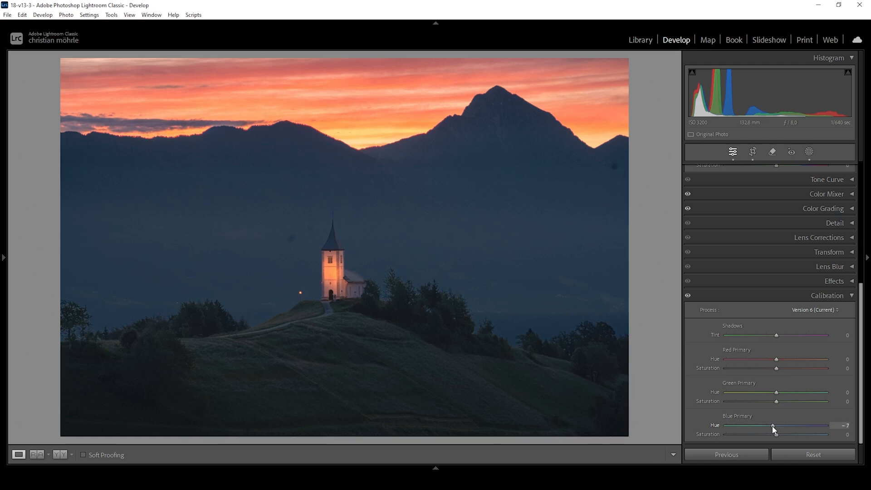
drag(776, 426, 771, 426)
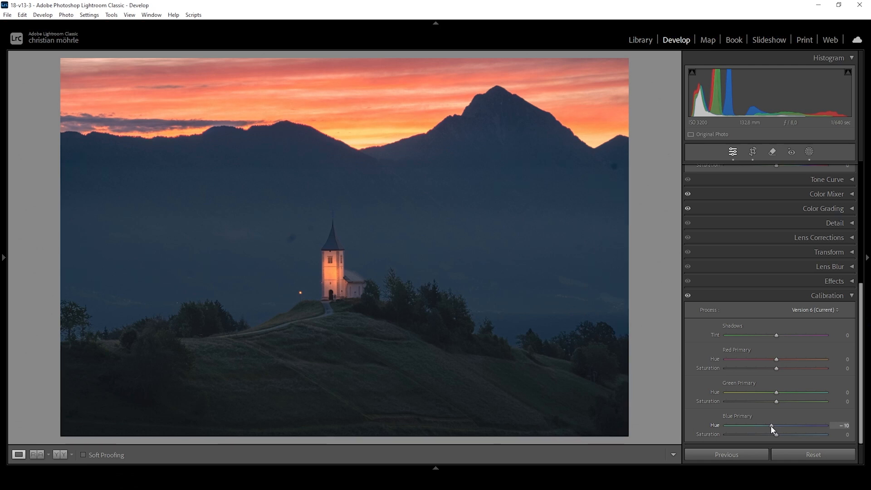
drag(772, 424, 768, 425)
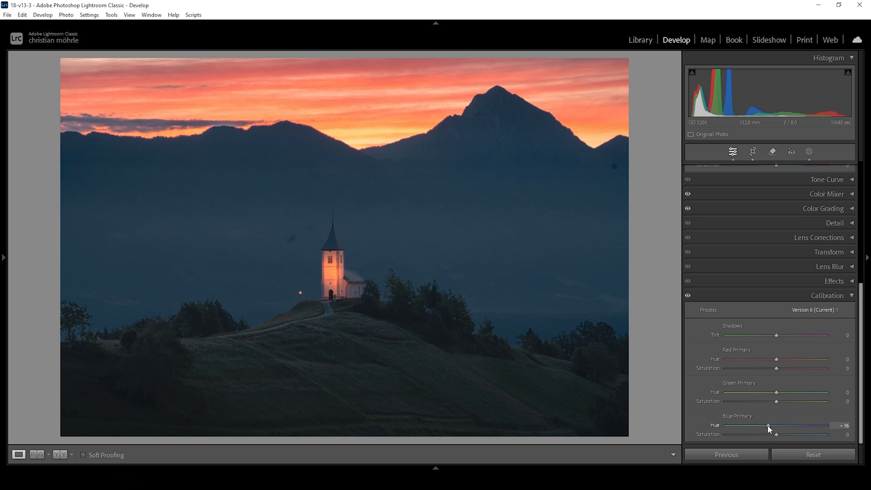
drag(770, 426, 766, 426)
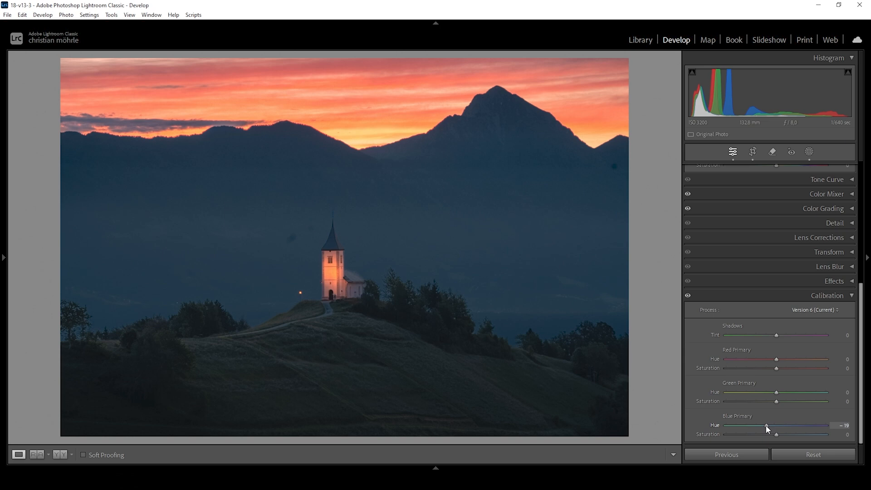
drag(775, 434, 777, 433)
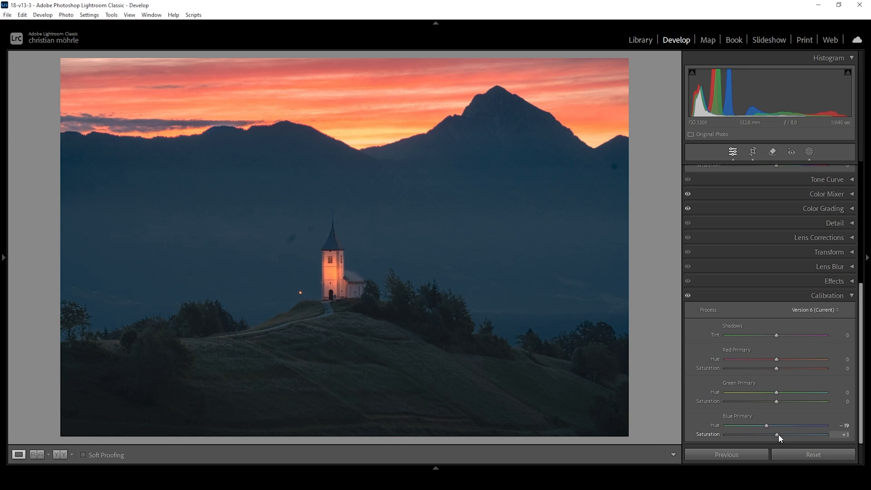
drag(776, 435, 783, 435)
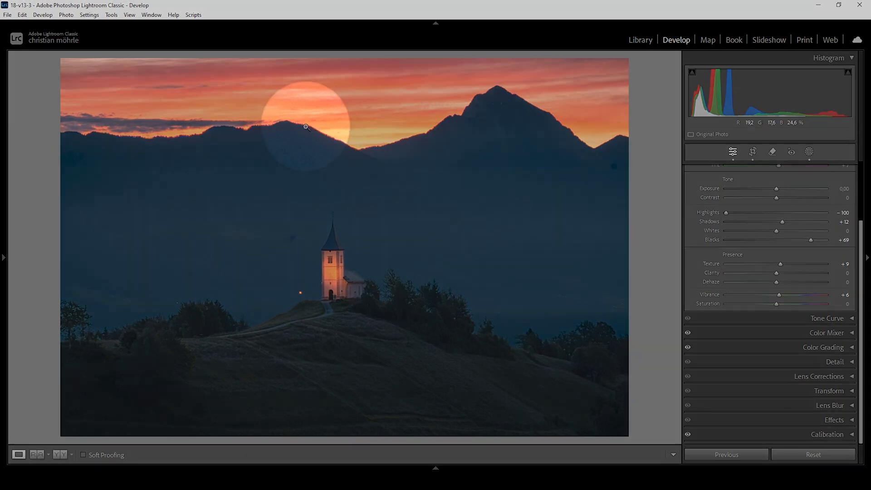
Enable Remove Chromatic Aberration in Lens Corrections
drag(306, 127, 283, 108)
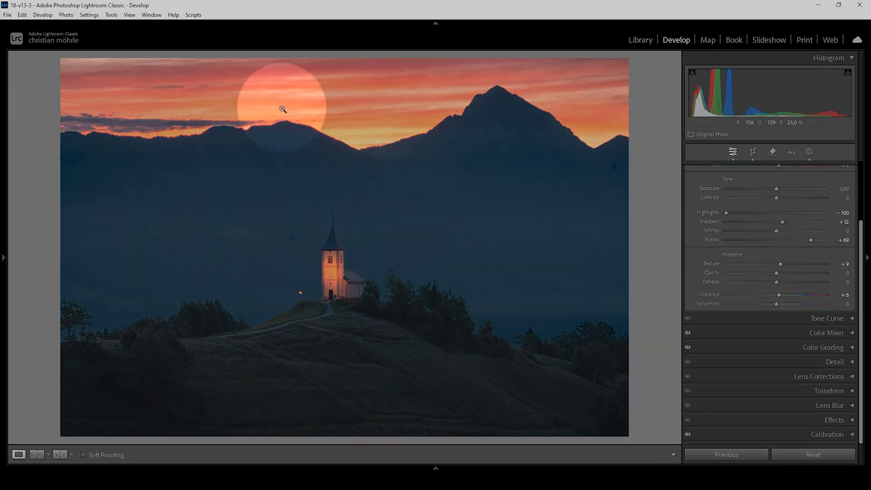
mouse_move(737, 447)
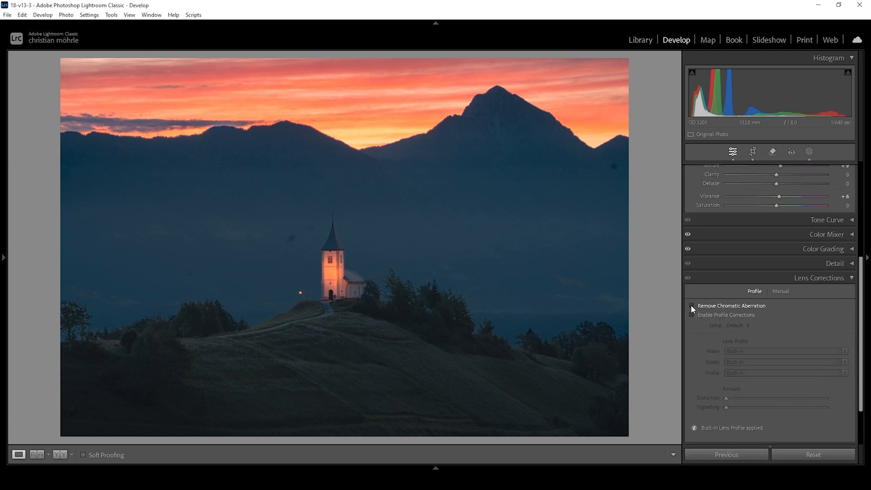
click(692, 305)
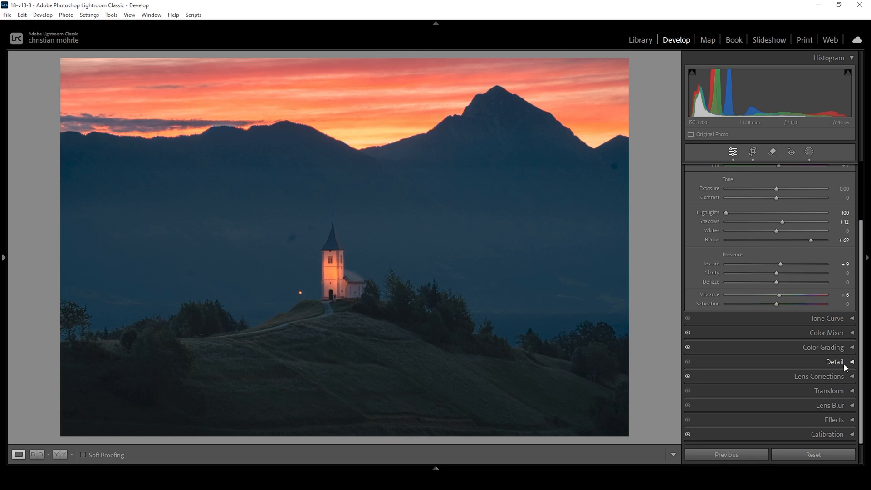
In Detail, set Sharpening Radius 0.5, Detail 100 and Masking 54 using the mask preview
click(835, 363)
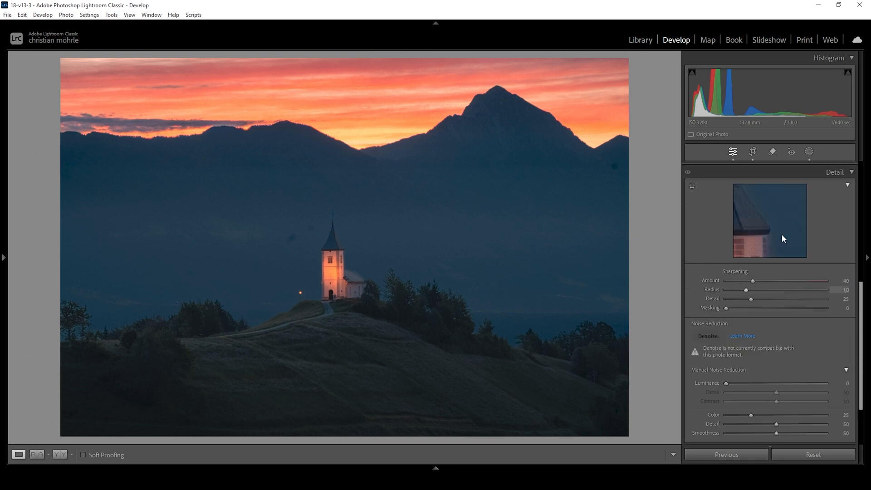
drag(746, 290, 726, 289)
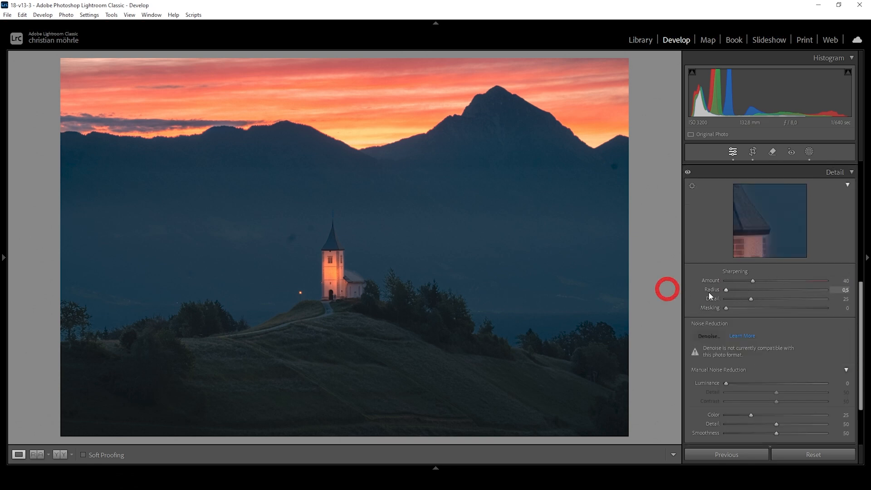
drag(751, 299, 826, 299)
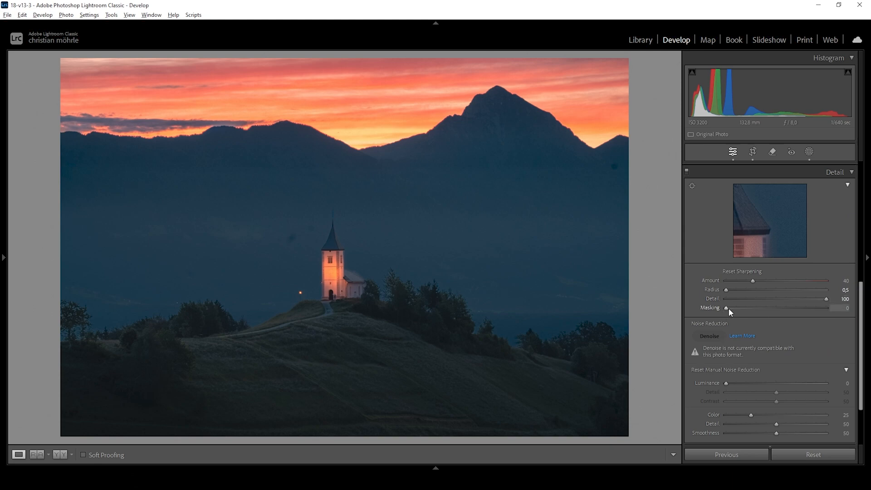
drag(726, 308, 764, 308)
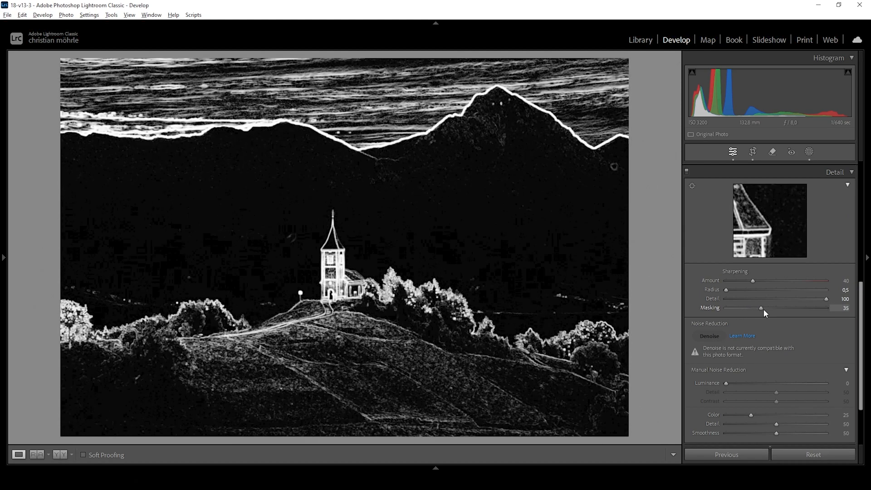
drag(775, 307, 778, 308)
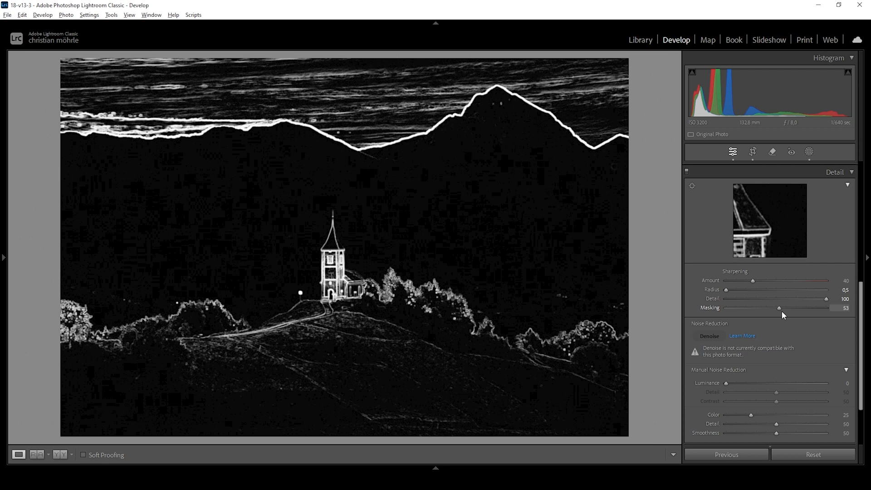
drag(779, 307, 780, 308)
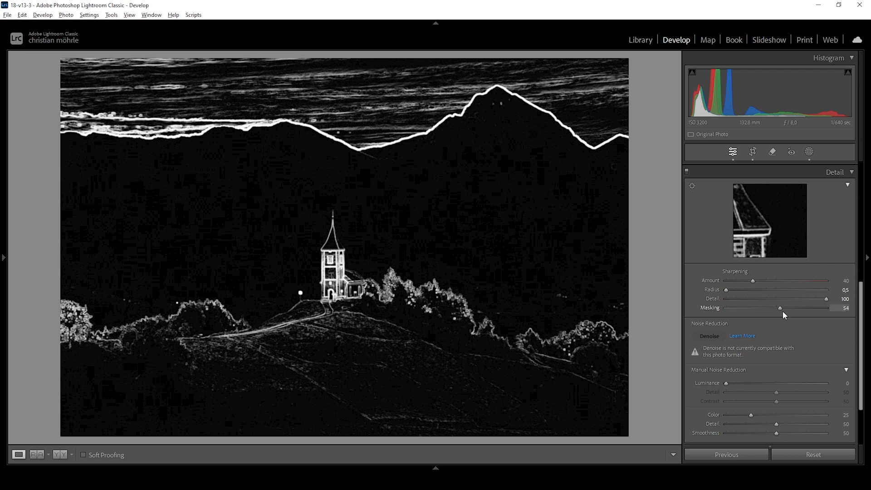
Raise Sharpening Amount to 76 and collapse back to the basic tone settings
drag(753, 280, 772, 281)
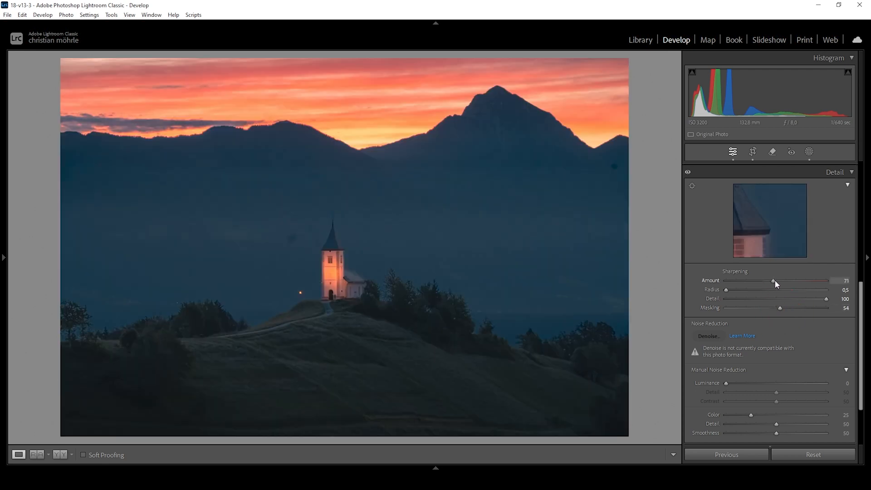
drag(772, 281, 776, 280)
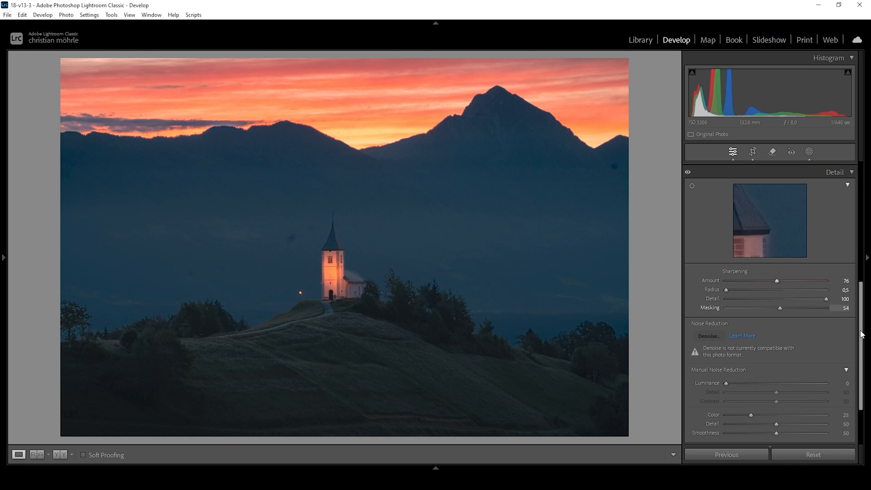
click(835, 169)
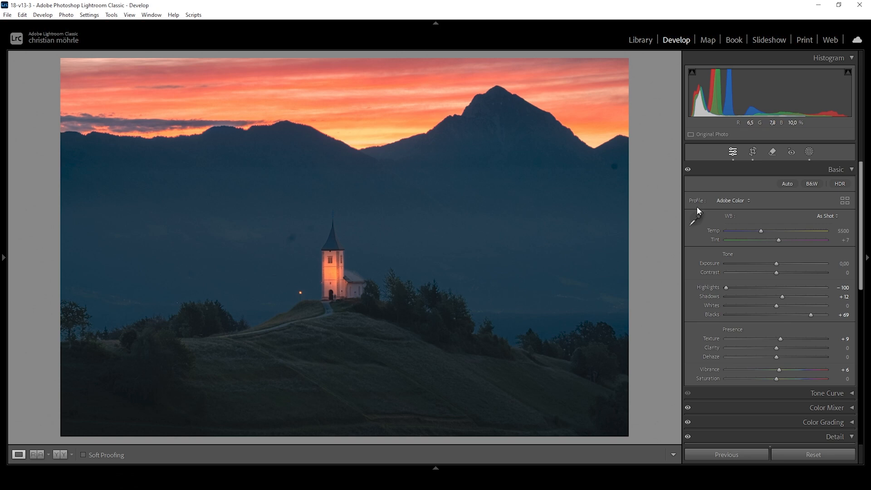
mouse_move(774, 151)
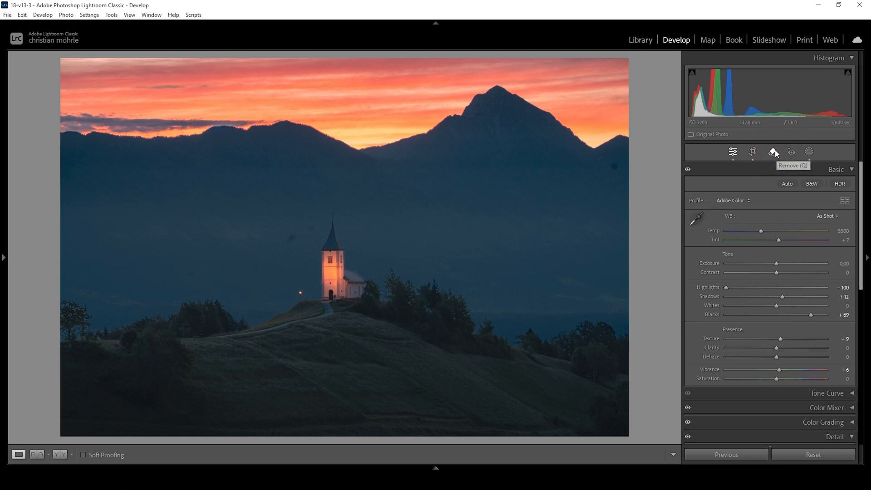
Heal the dust spot left of the church and toggle Visualize Spots on then off to check
click(771, 152)
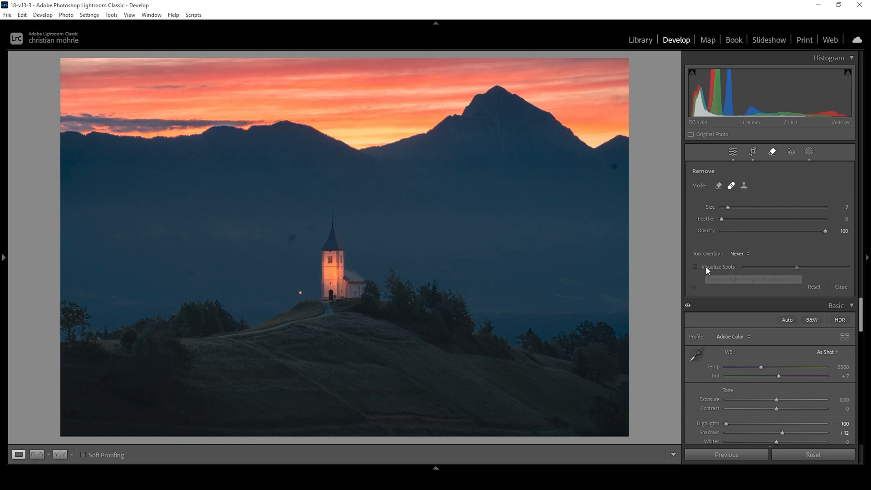
mouse_move(708, 272)
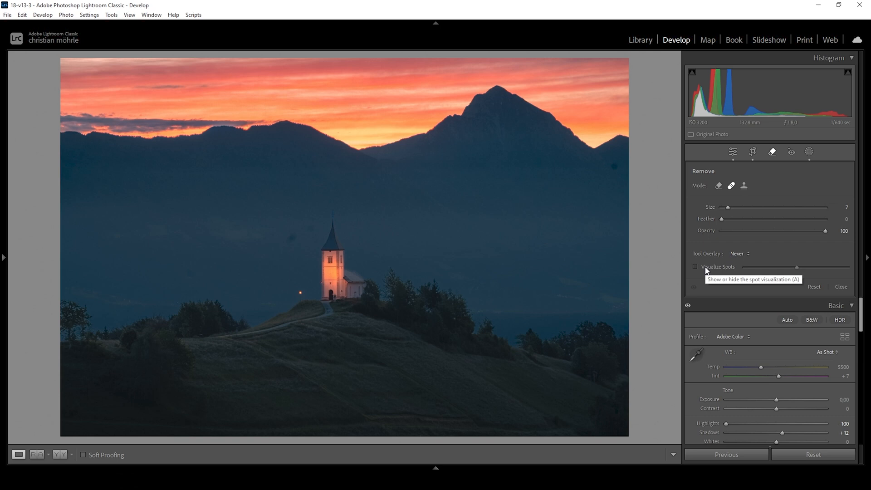
mouse_move(202, 277)
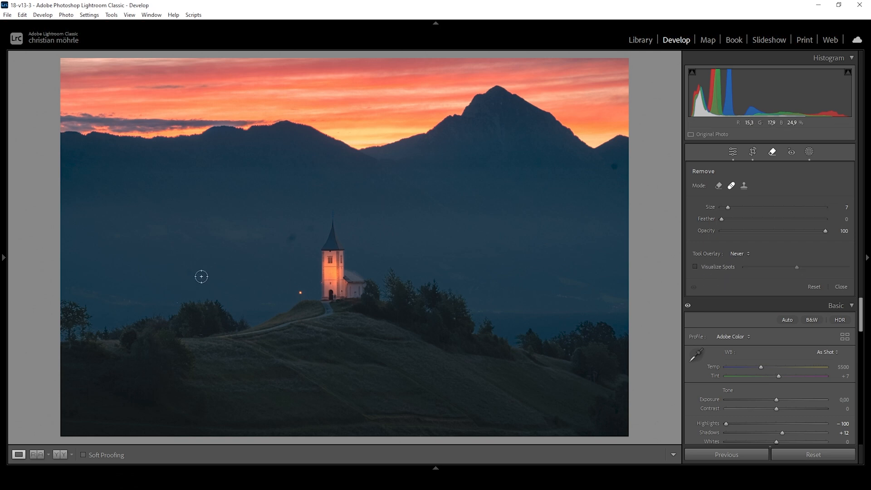
click(201, 276)
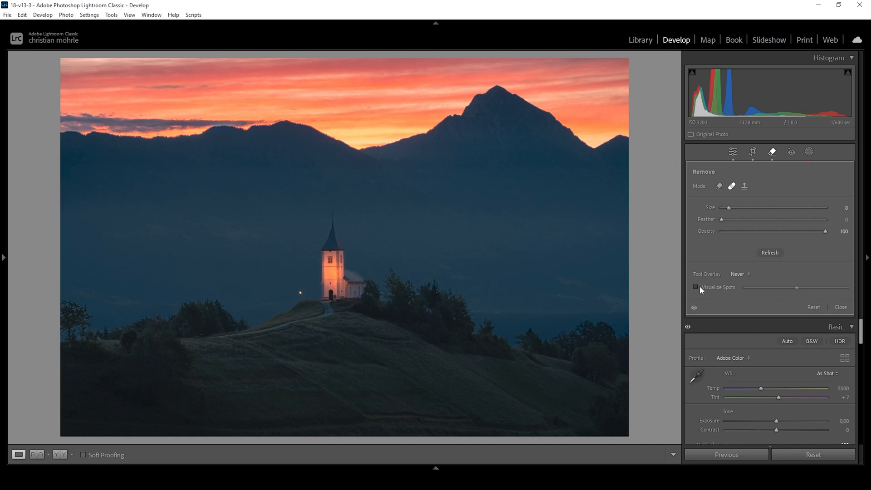
click(696, 288)
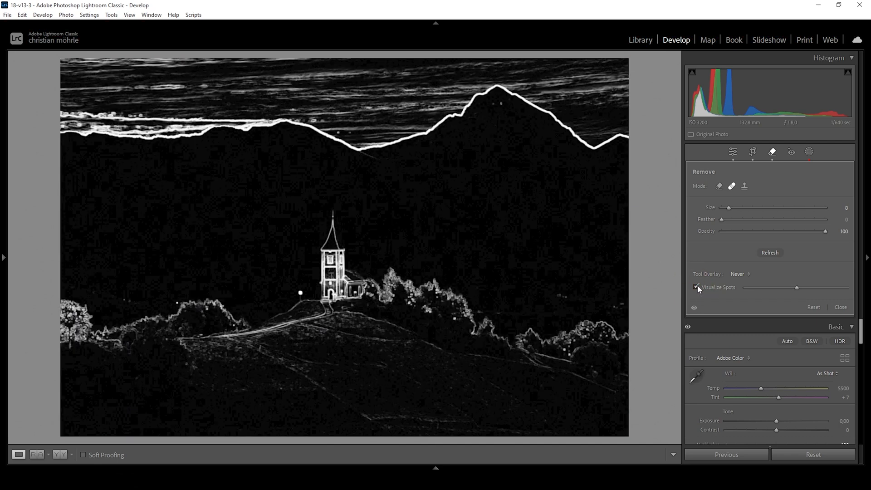
click(696, 288)
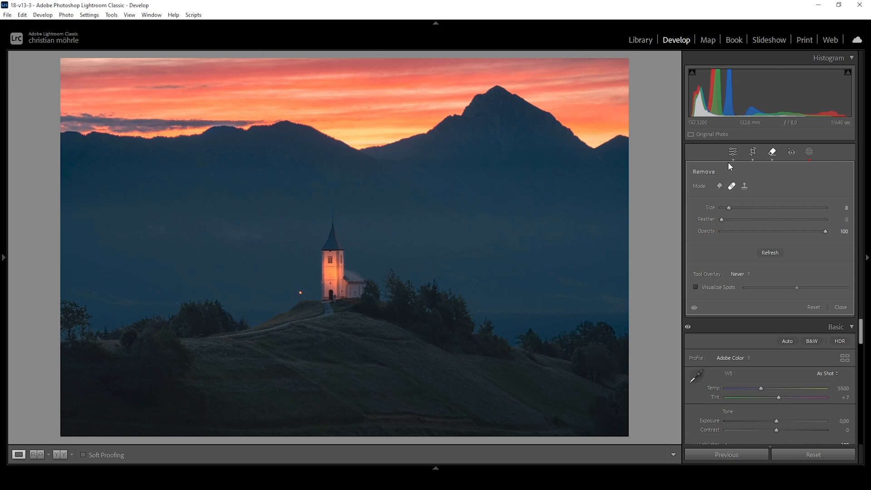